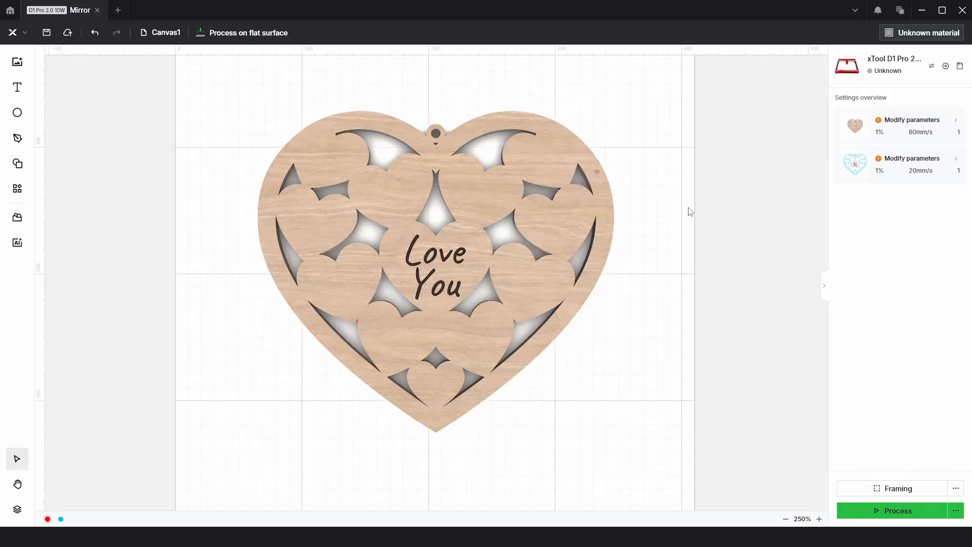
mouse_move(660, 204)
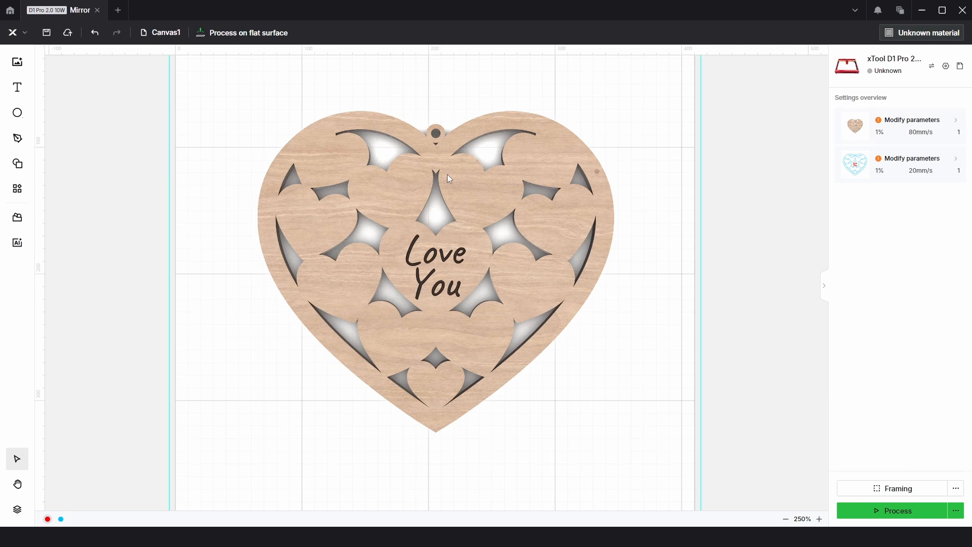
mouse_move(452, 181)
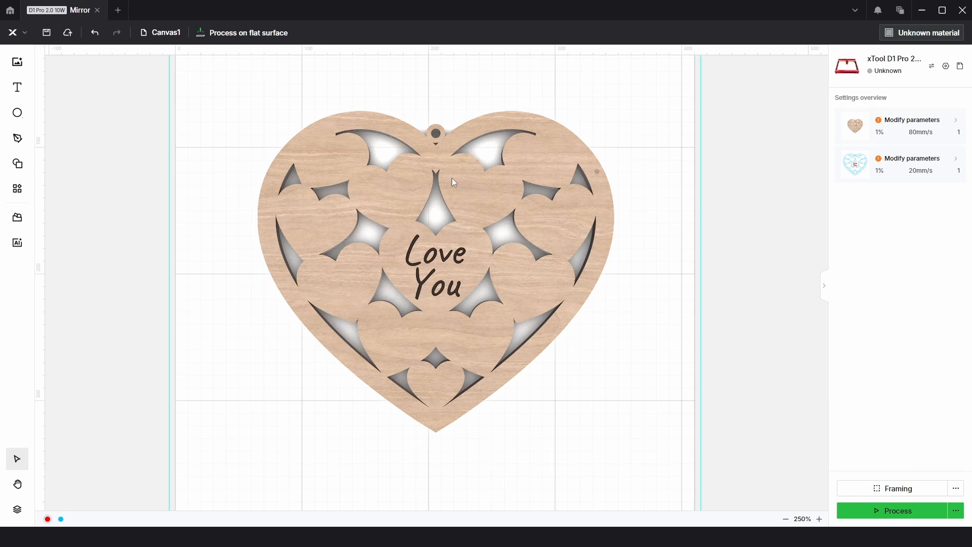
mouse_move(458, 175)
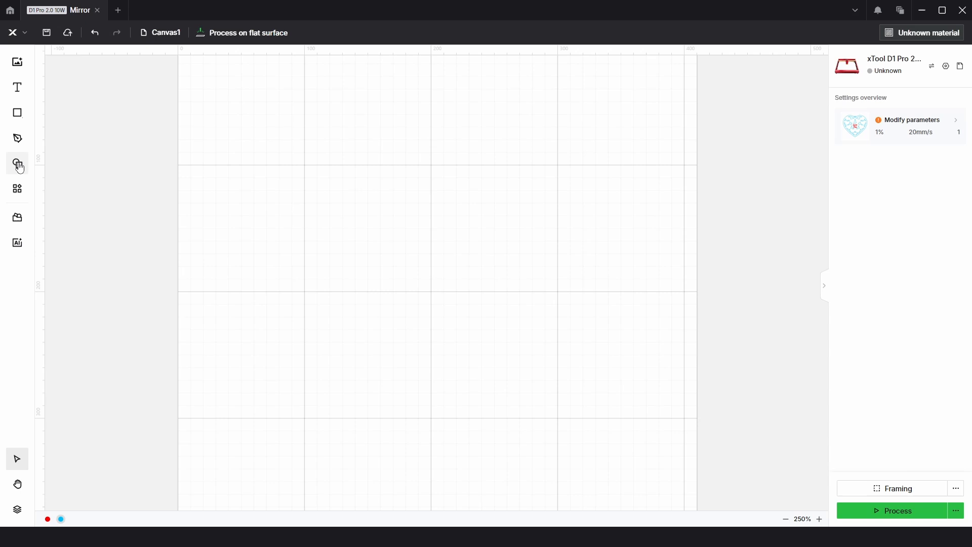
- Add a heart from the basic shape library and set its width to 150 mm
left_click(17, 163)
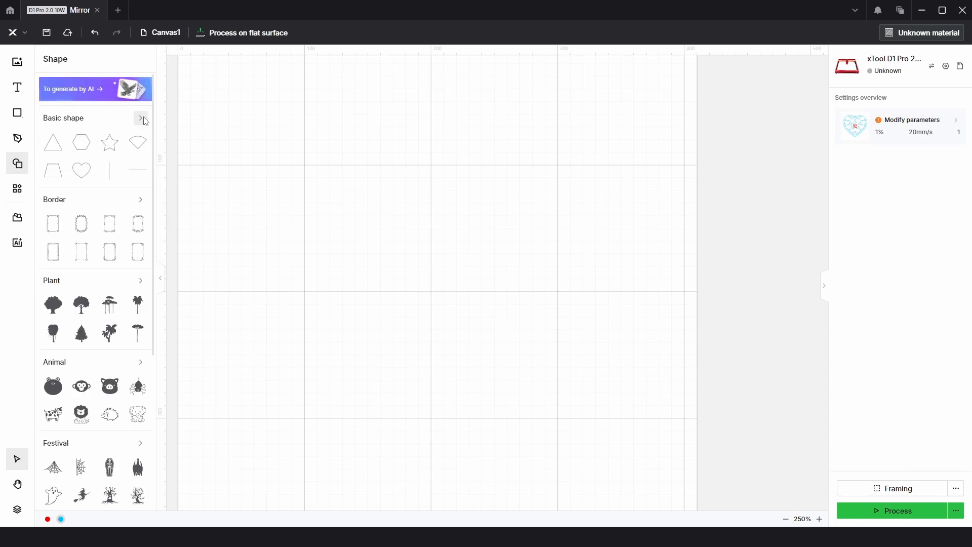
left_click(142, 120)
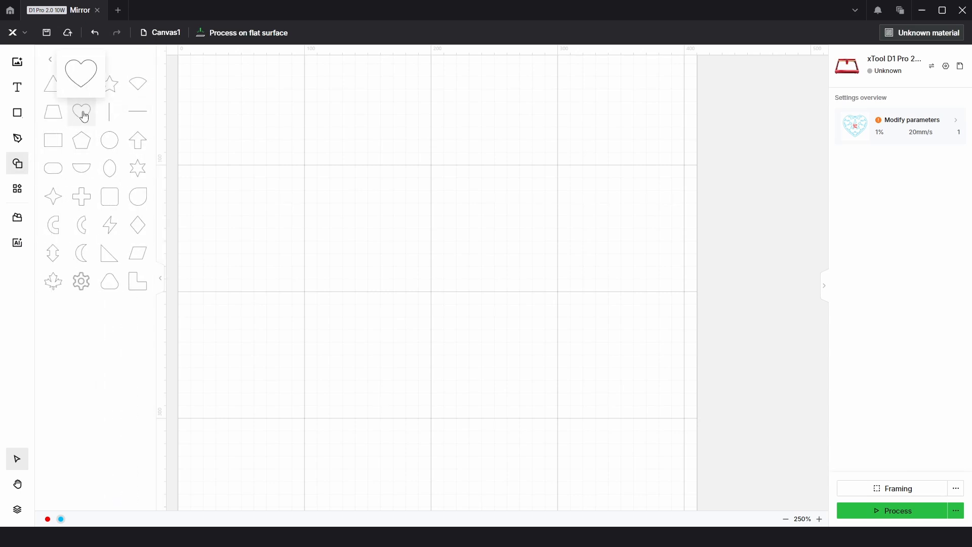
left_click(81, 112)
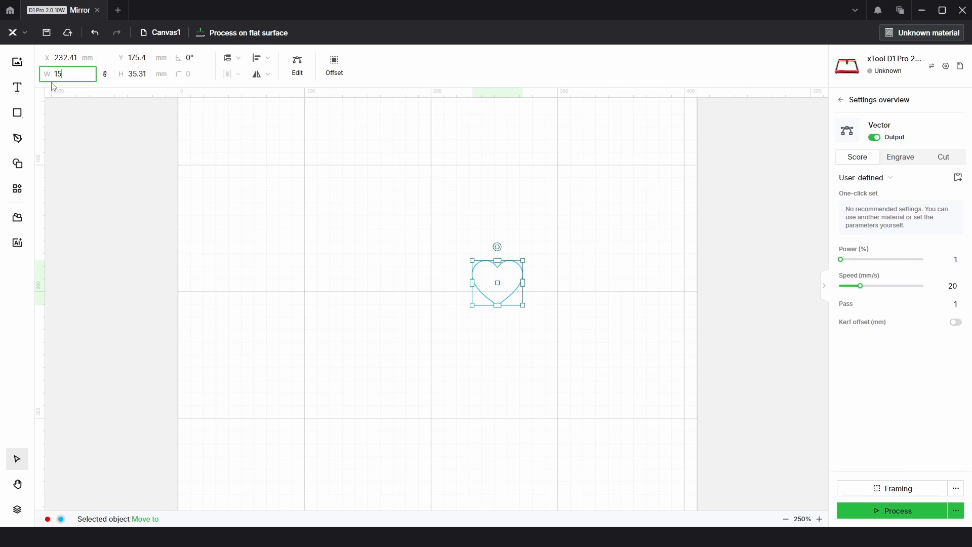
type("150")
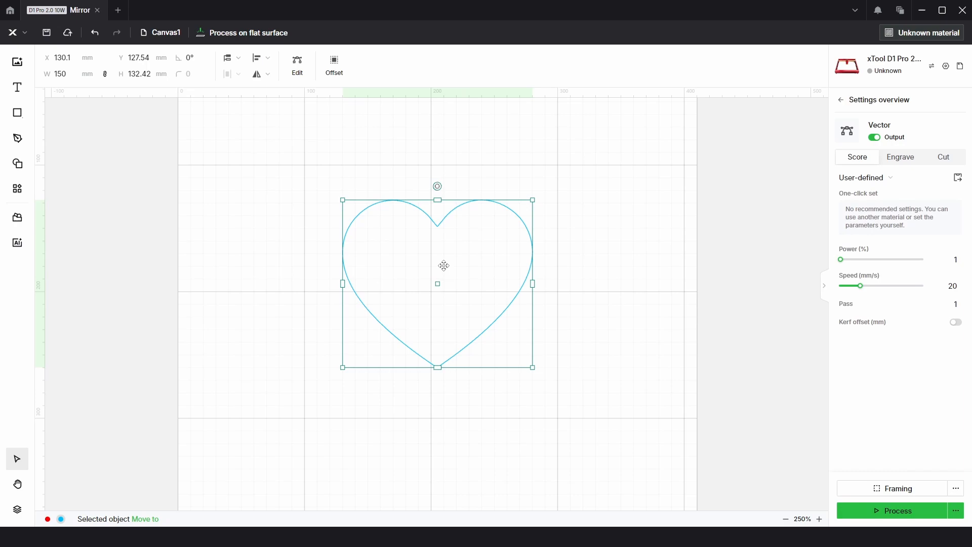
mouse_move(564, 302)
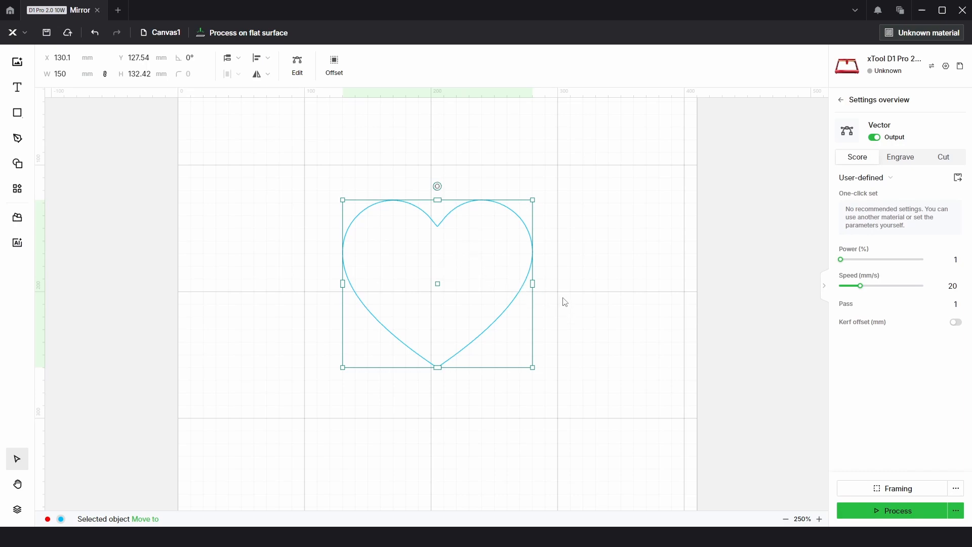
left_click_drag(438, 284, 508, 280)
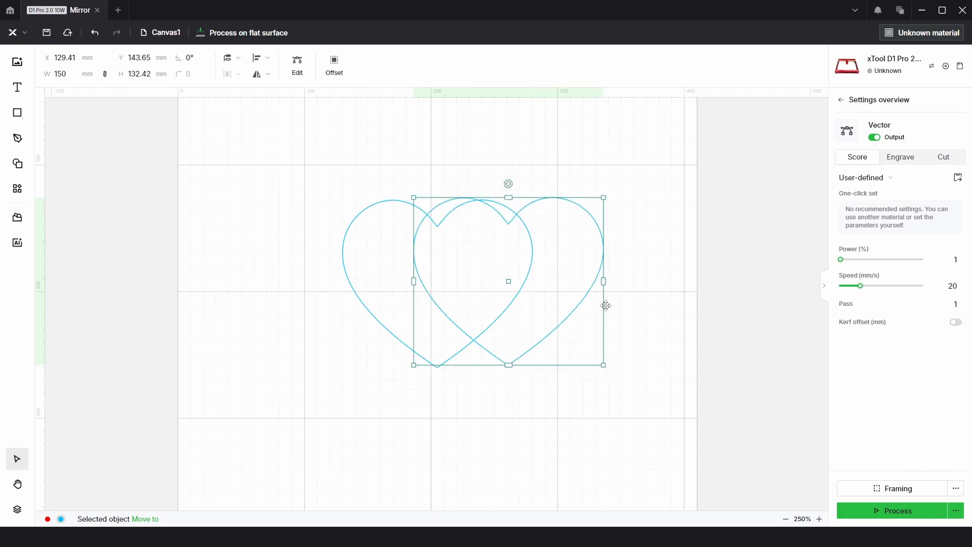
left_click(257, 74)
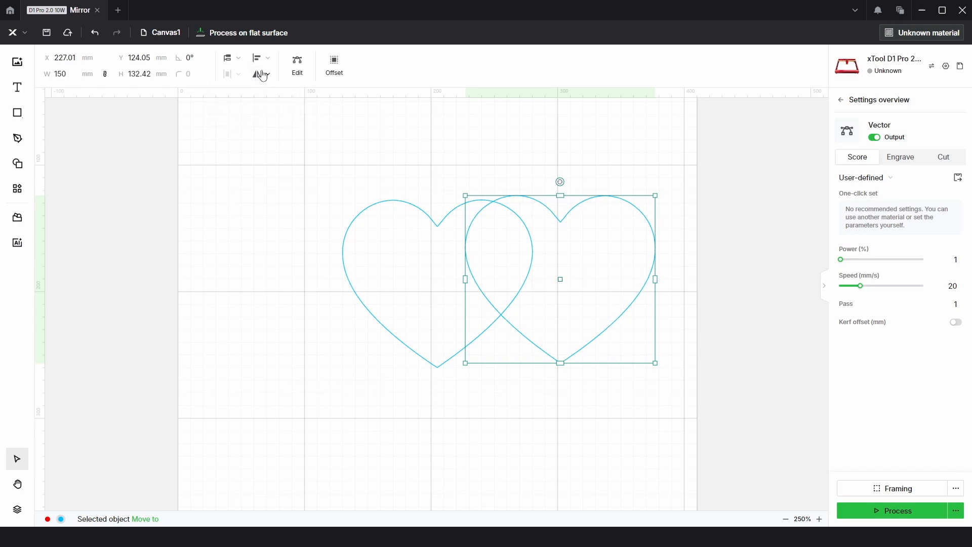
left_click(261, 57)
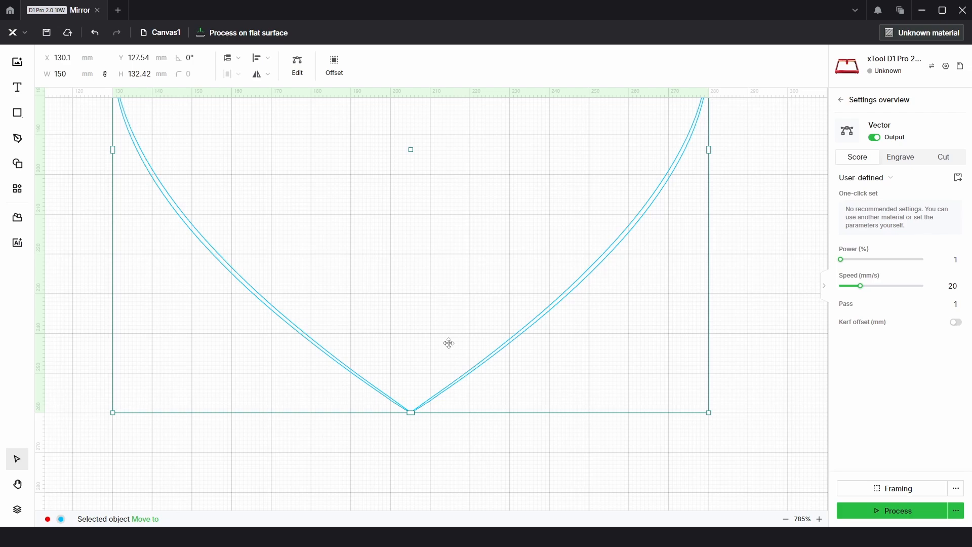
scroll("down", 3)
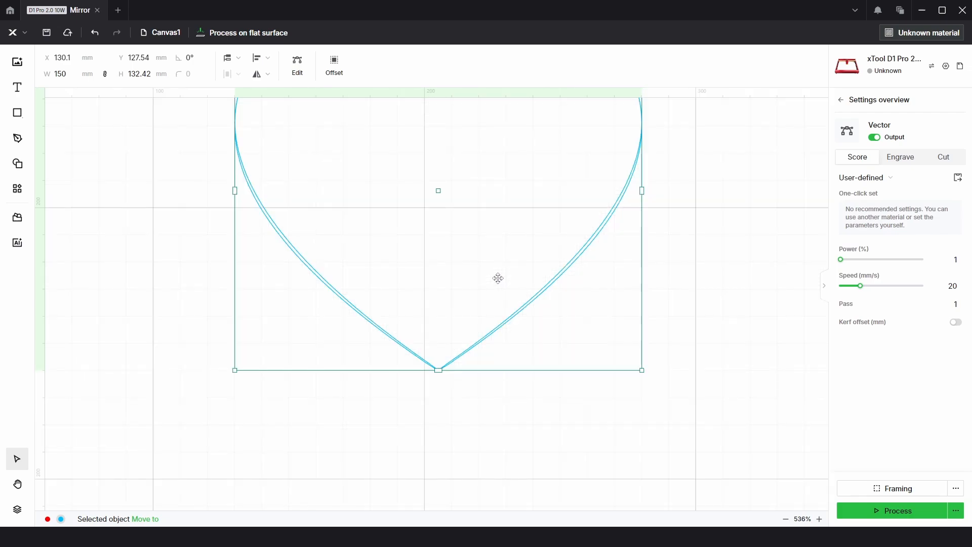
scroll("down", 3)
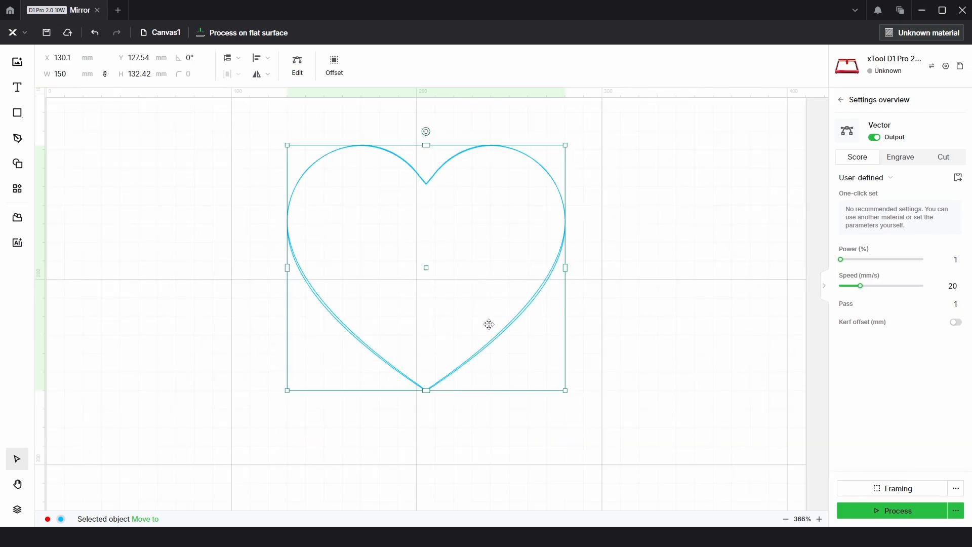
left_click_drag(489, 324, 674, 315)
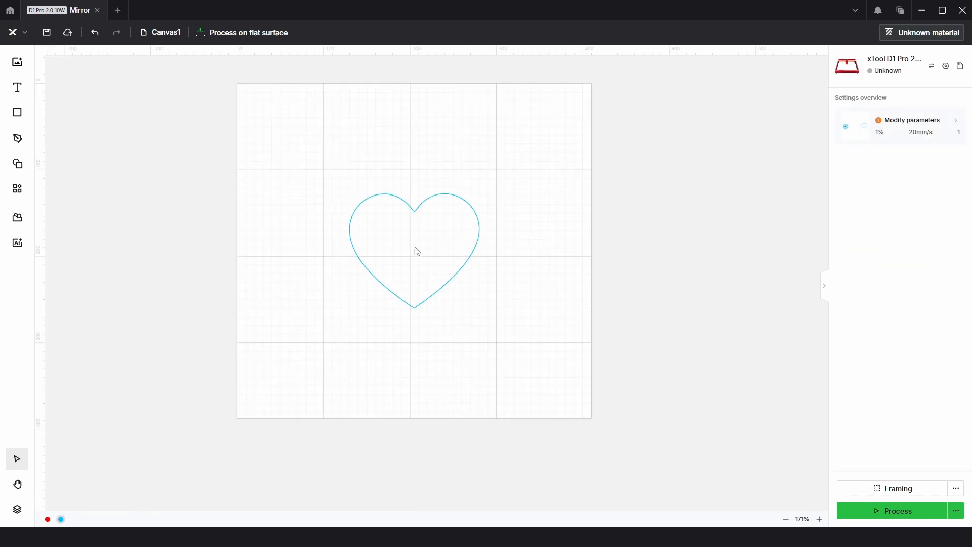
- Draw a 200 mm square around the heart and centre-align both shapes on each other
left_click(17, 113)
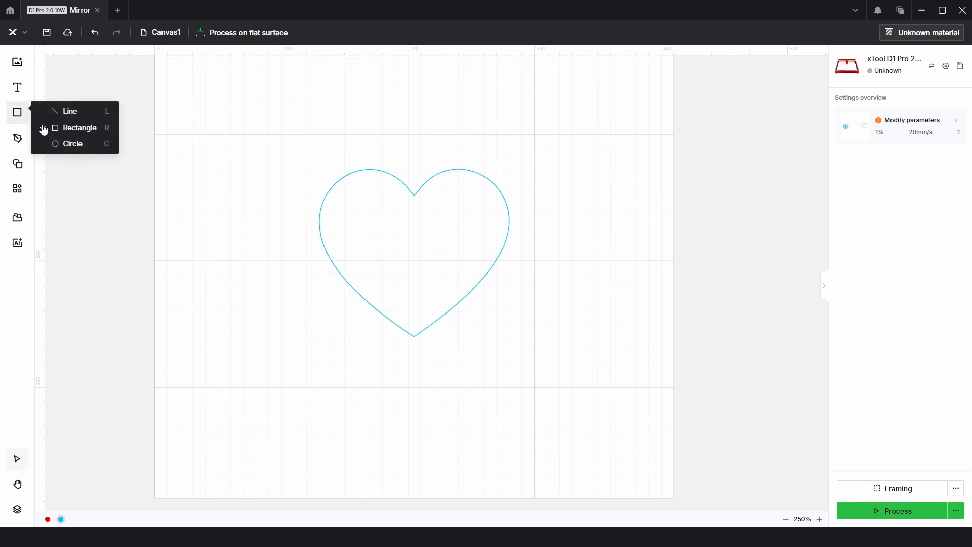
left_click_drag(280, 144, 535, 372)
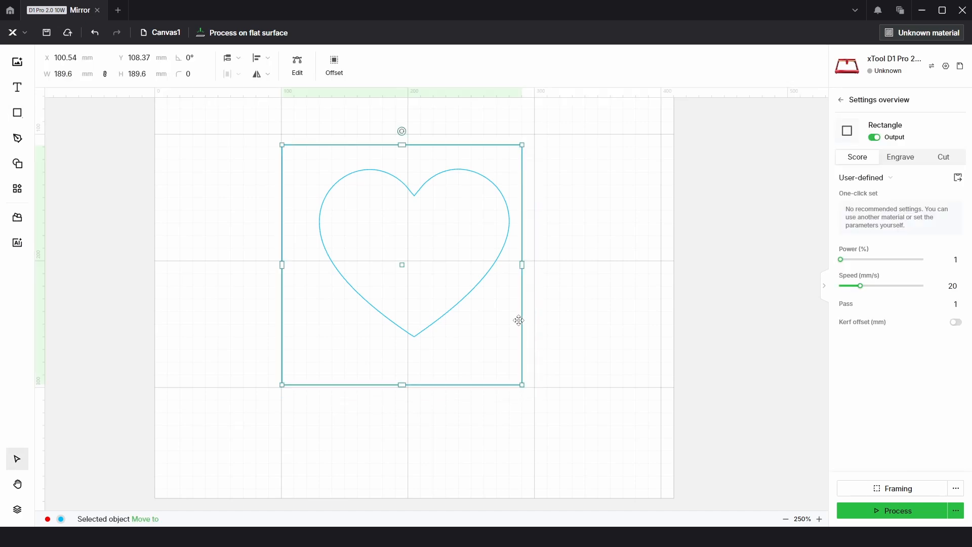
left_click(67, 74)
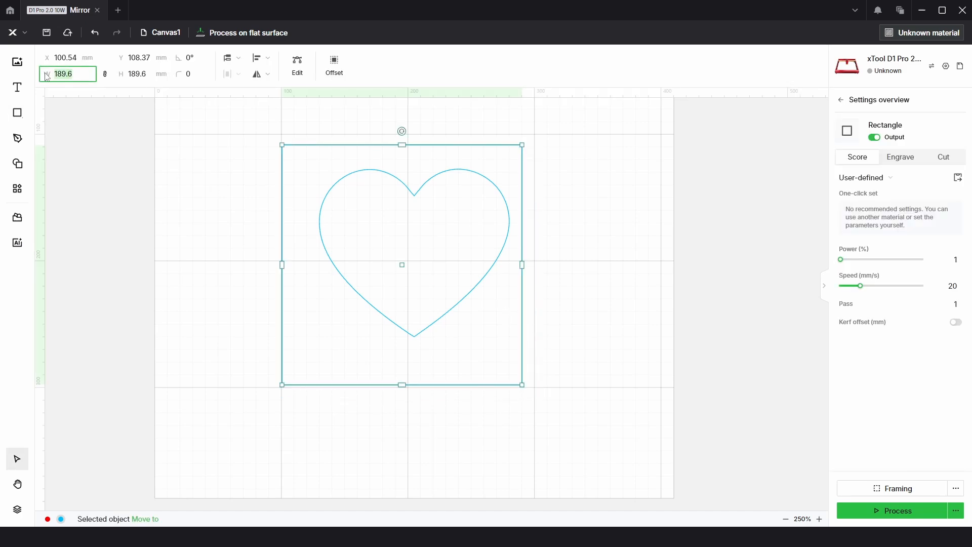
type("200")
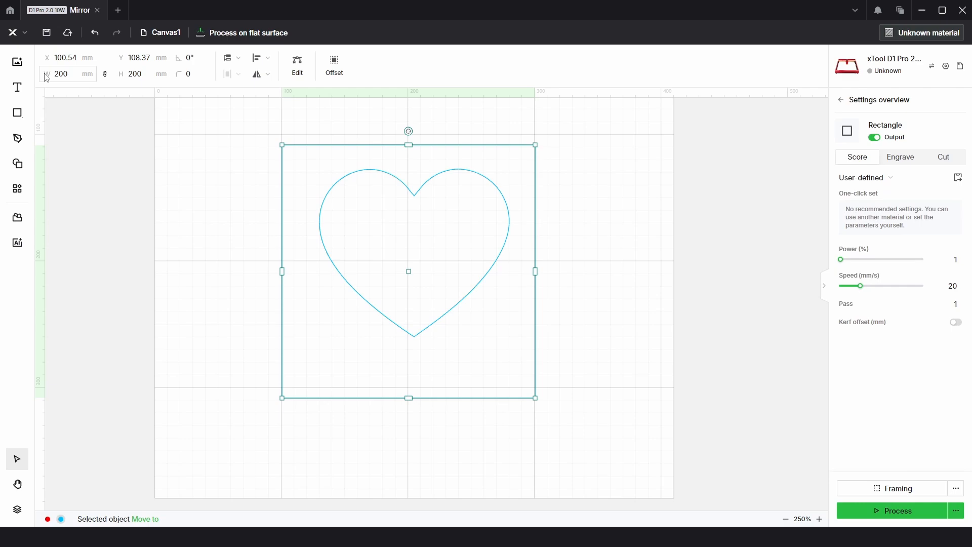
left_click(261, 57)
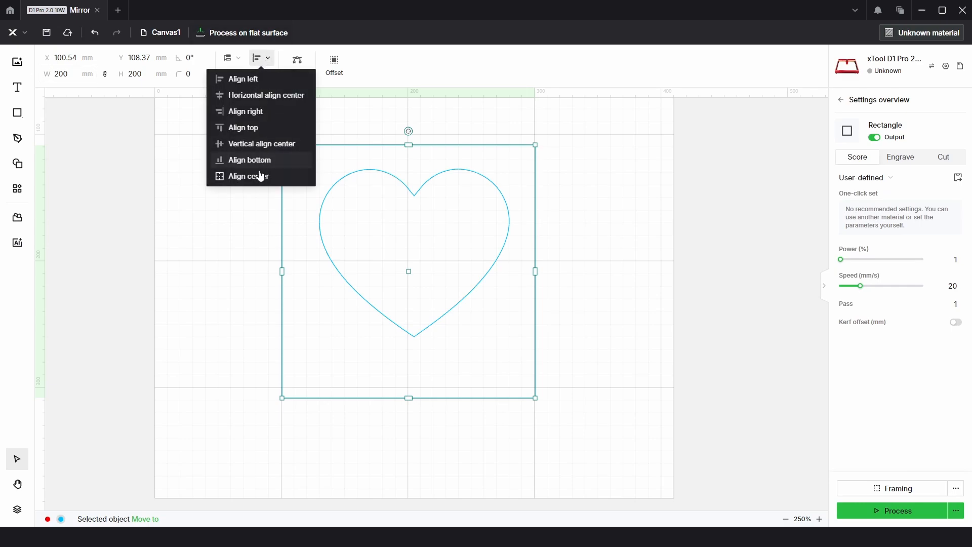
left_click(249, 175)
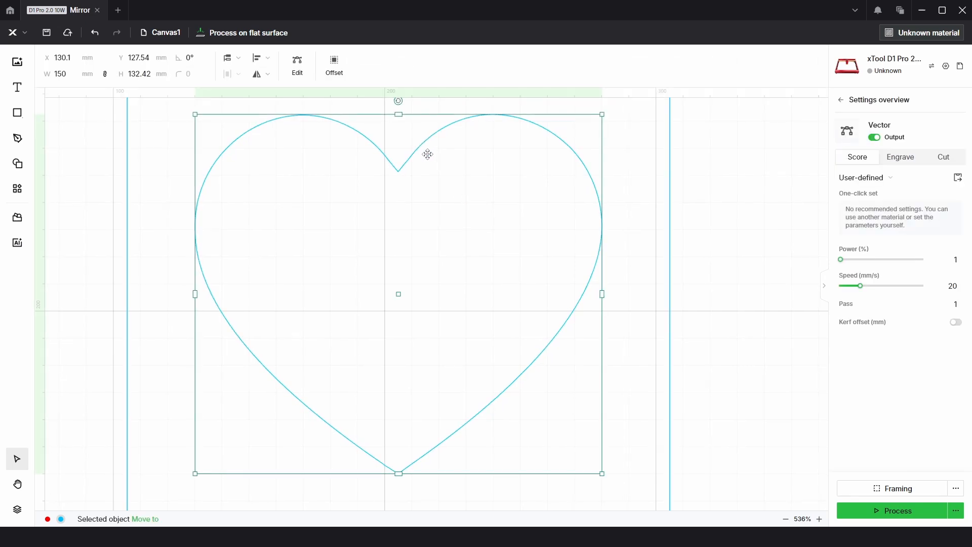
- Edit the heart's path to cut away its right half, keeping only the left half
left_click(297, 65)
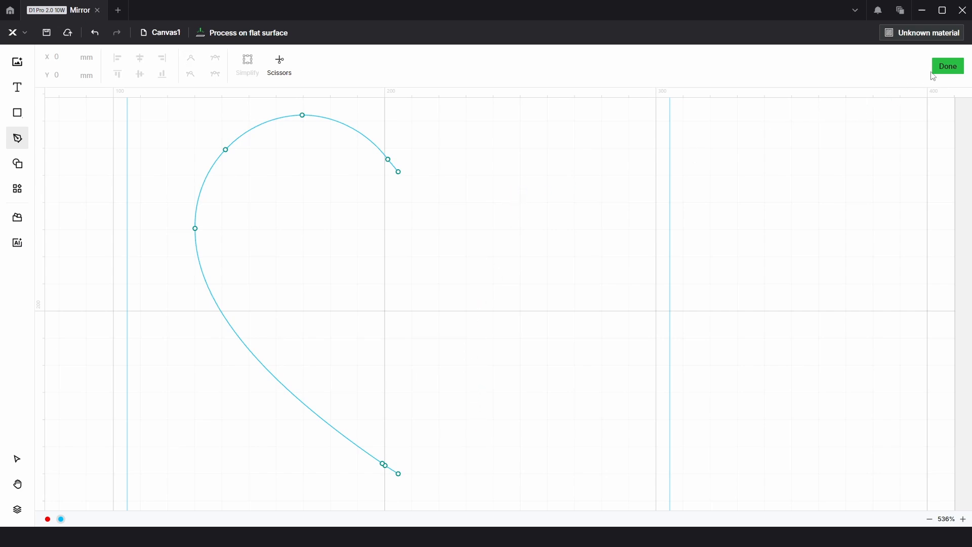
left_click(948, 65)
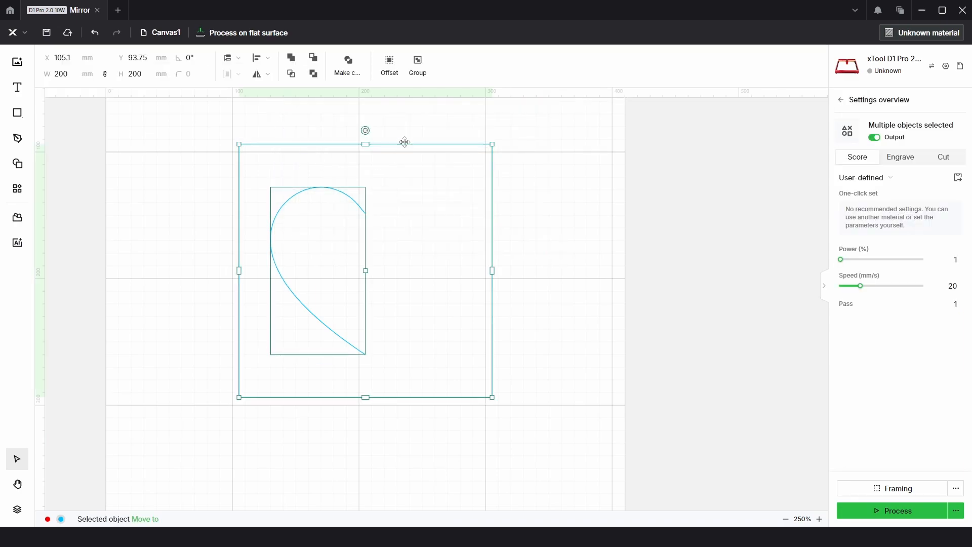
- Group the half heart with its square, copy it to the right and reflect the copy horizontally
left_click(417, 62)
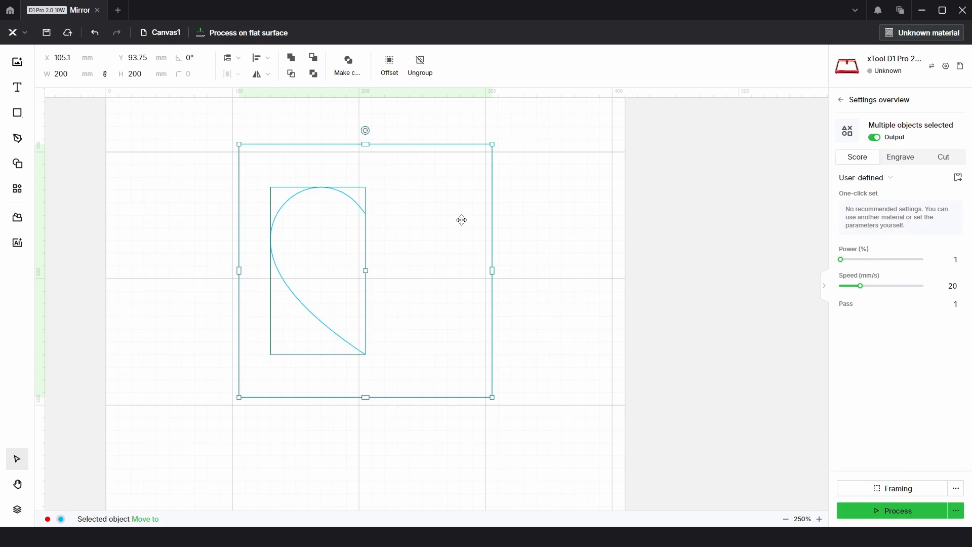
left_click_drag(462, 219, 474, 229)
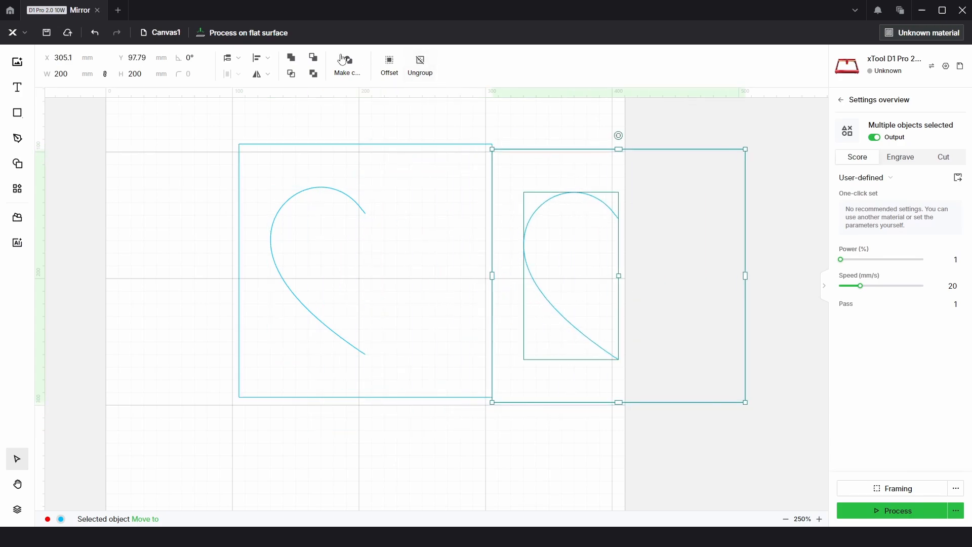
left_click(267, 74)
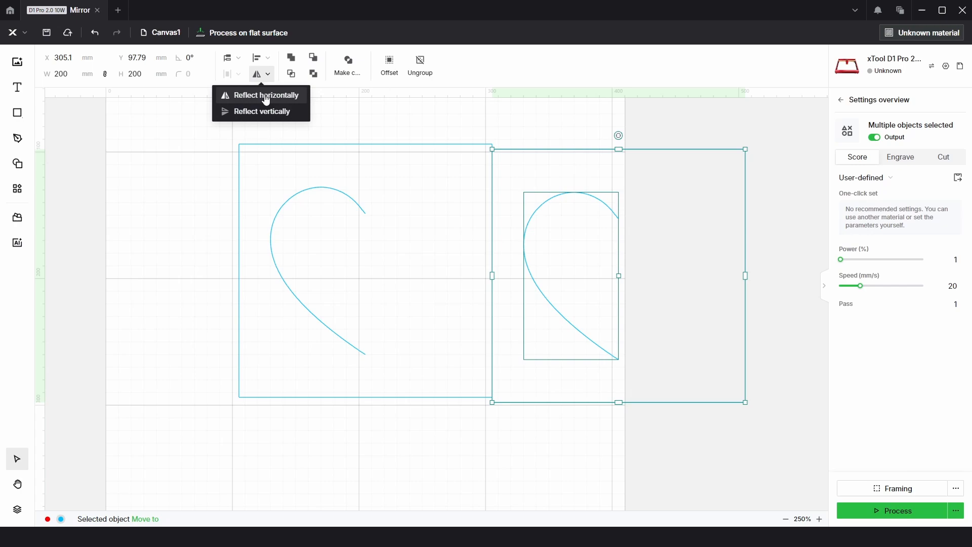
left_click(265, 95)
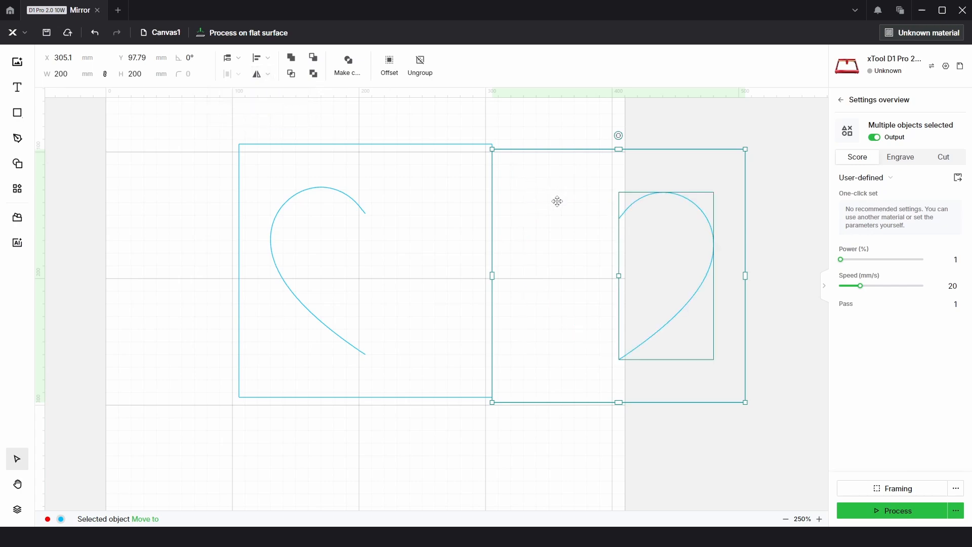
left_click(261, 57)
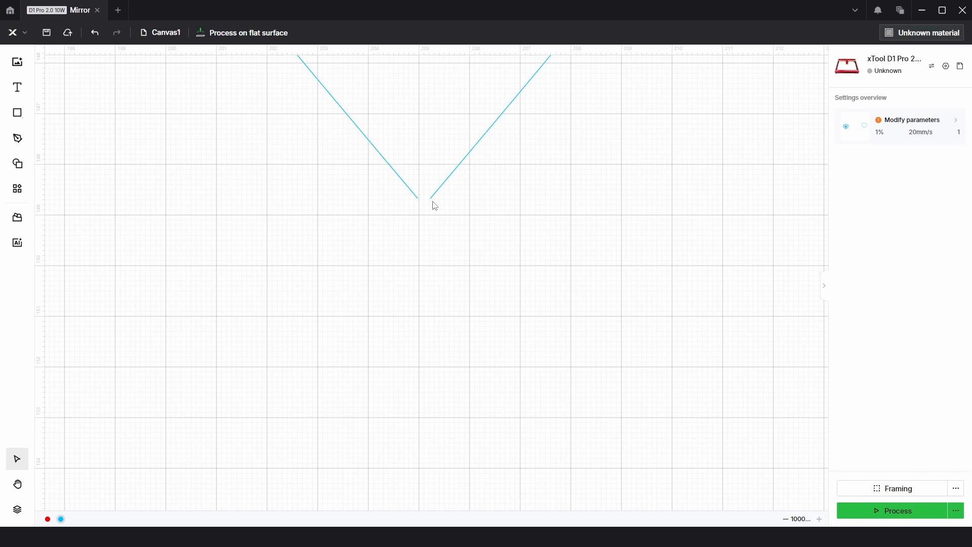
mouse_move(427, 214)
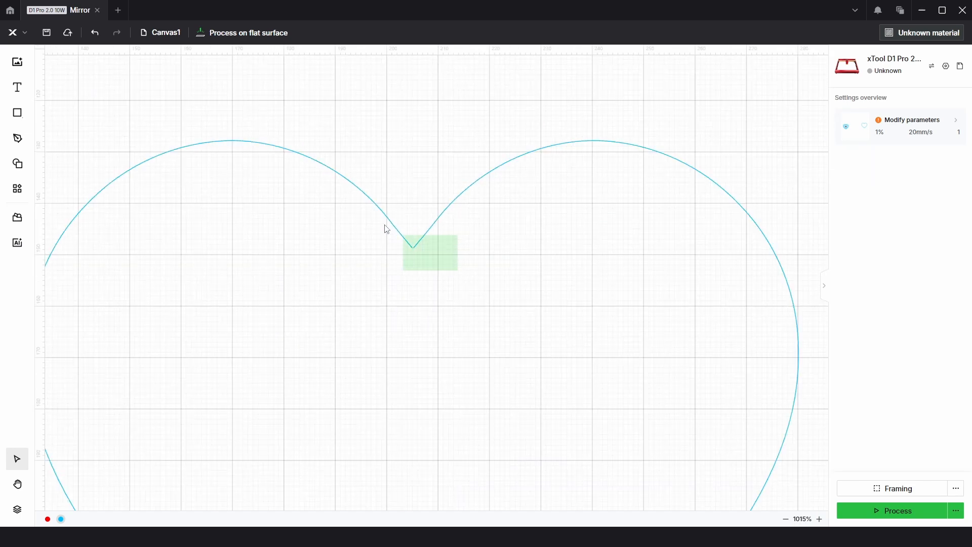
- Select the combined compound heart to inspect the top notch between the lobes
left_click(430, 252)
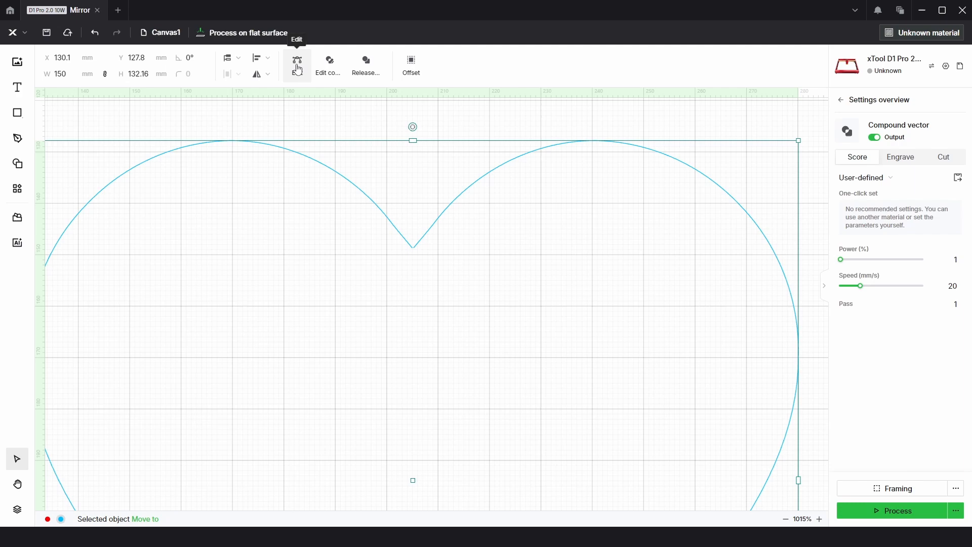
- Join the open end nodes at the heart's top notch and bottom tip into a closed outline
left_click(297, 59)
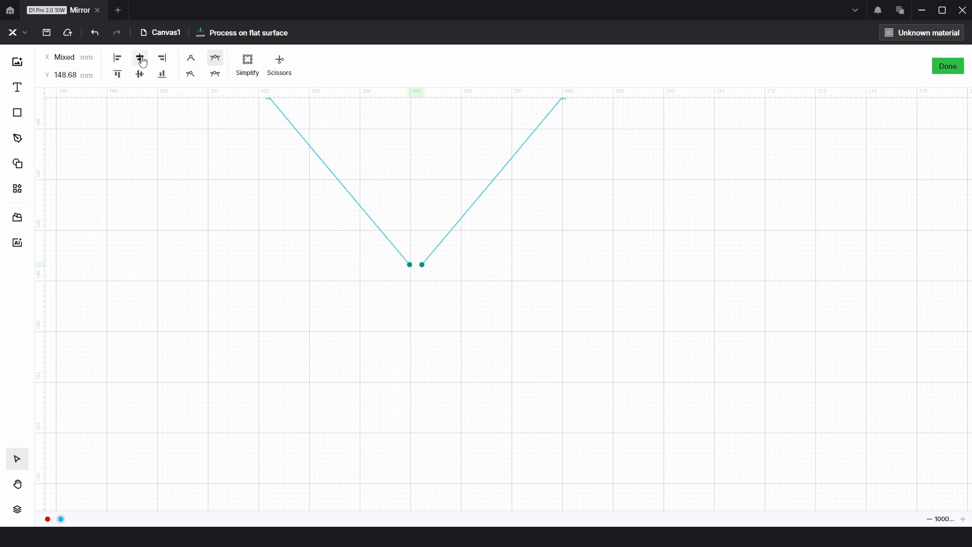
mouse_move(140, 57)
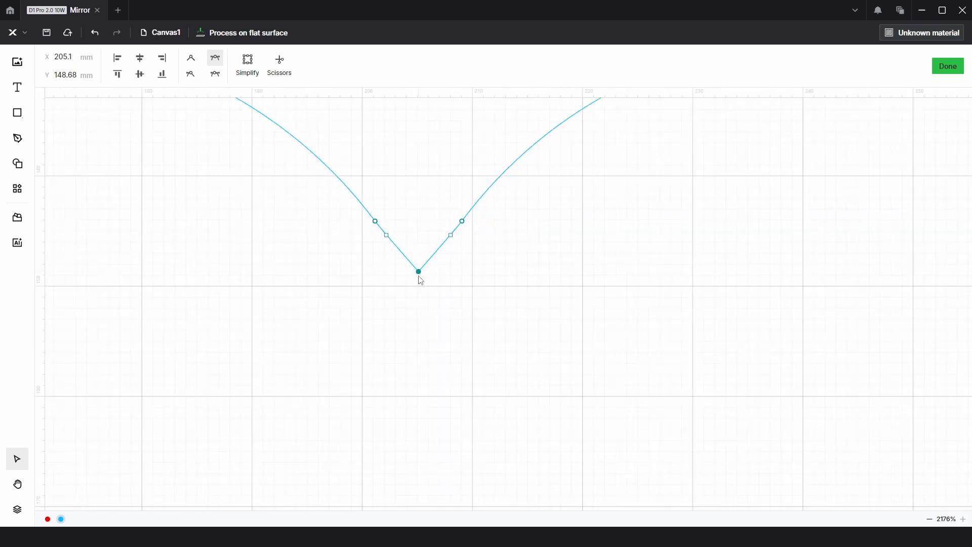
scroll("down", 3)
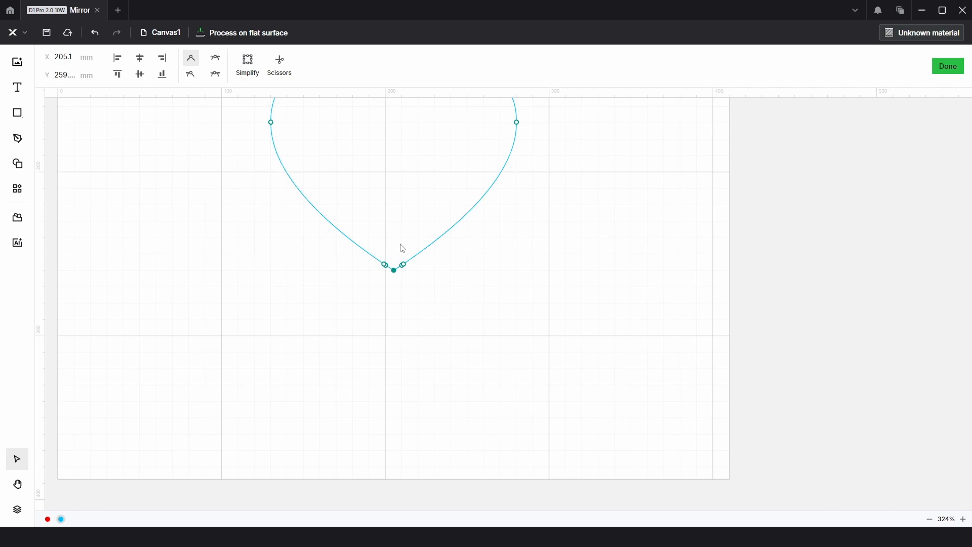
left_click(948, 66)
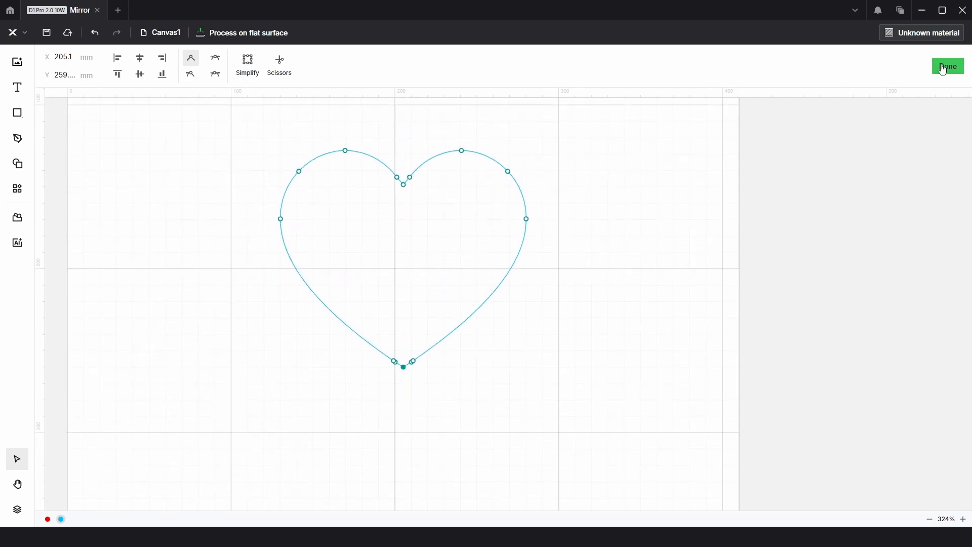
left_click(947, 65)
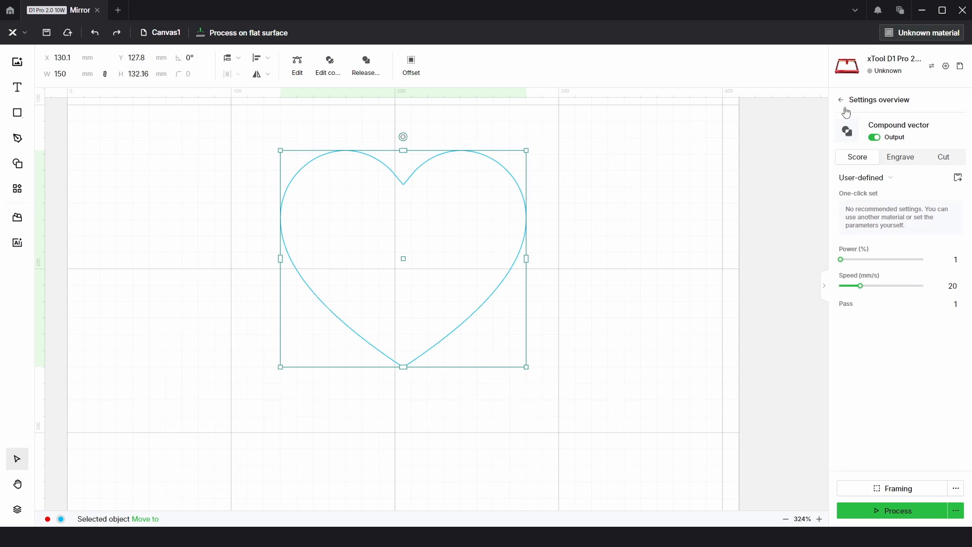
mouse_move(416, 162)
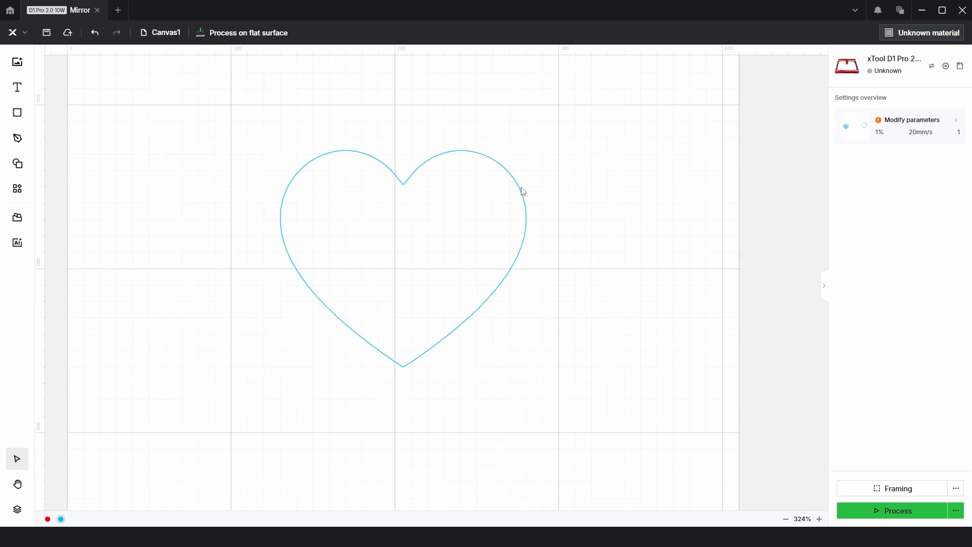
- Set the heart outline to Score and tidy its nodes so it is one closed vector
left_click(403, 260)
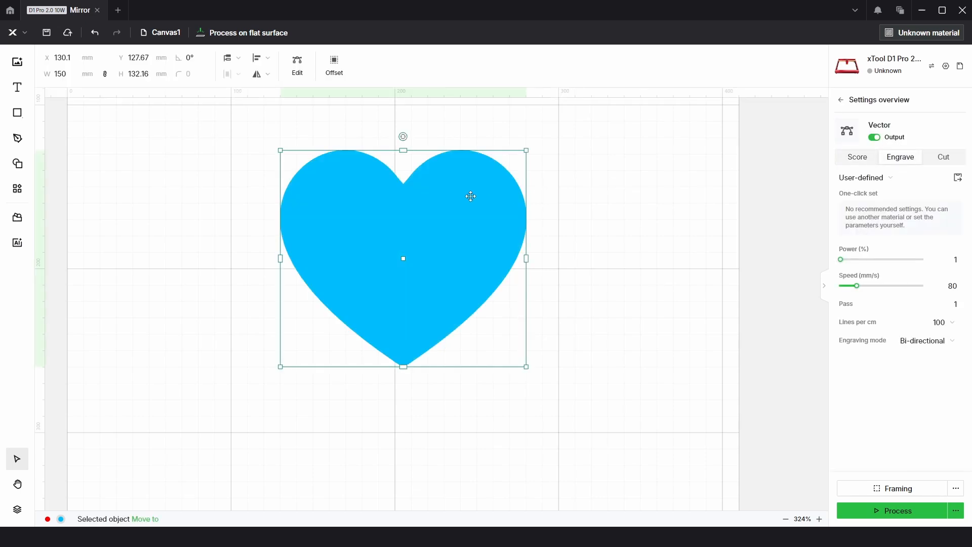
left_click(856, 157)
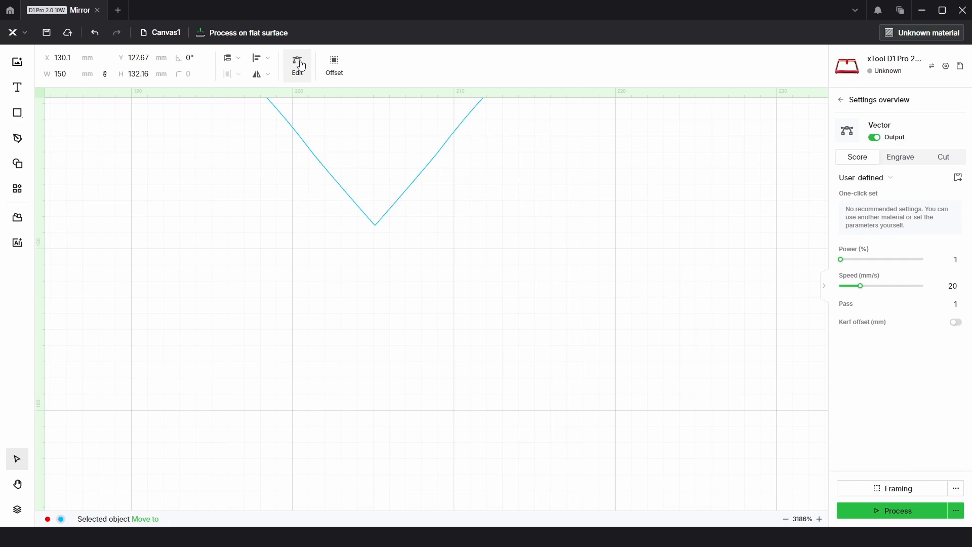
left_click(296, 64)
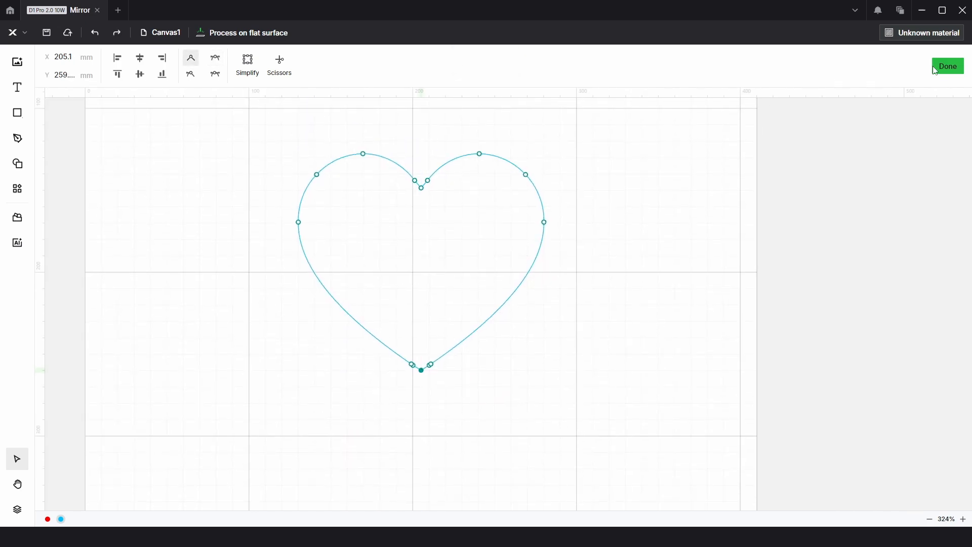
left_click(947, 67)
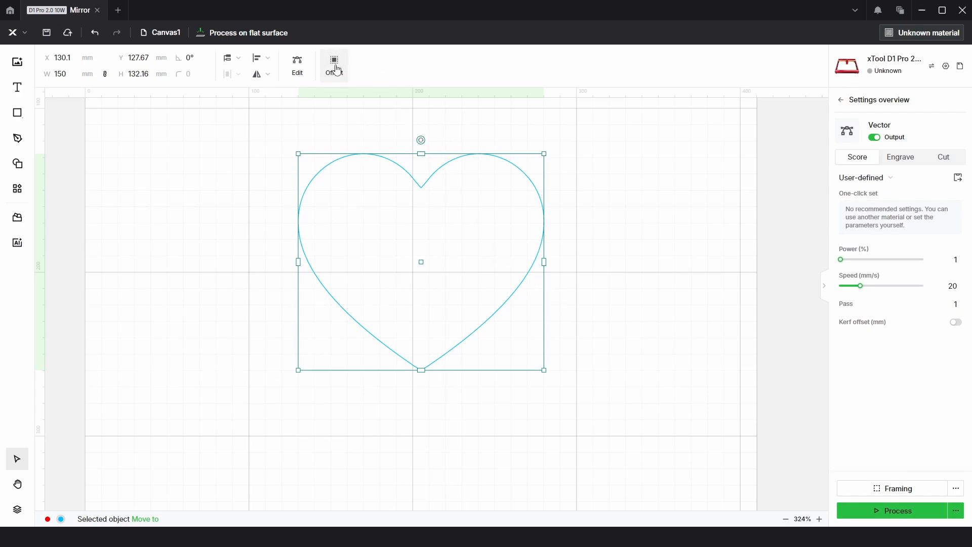
- Add an external 8 mm offset rim around the heart and duplicate the heart outline
left_click(333, 63)
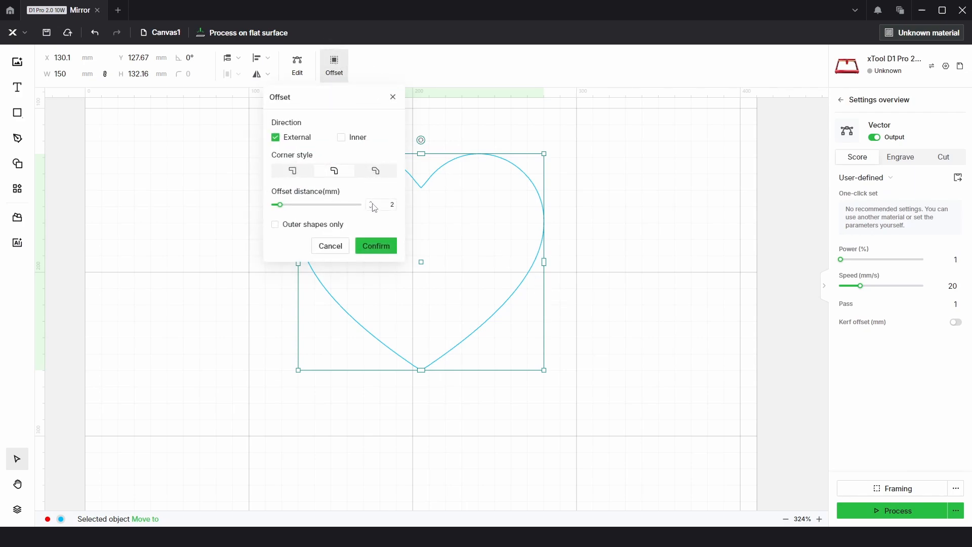
left_click(378, 204)
type("8")
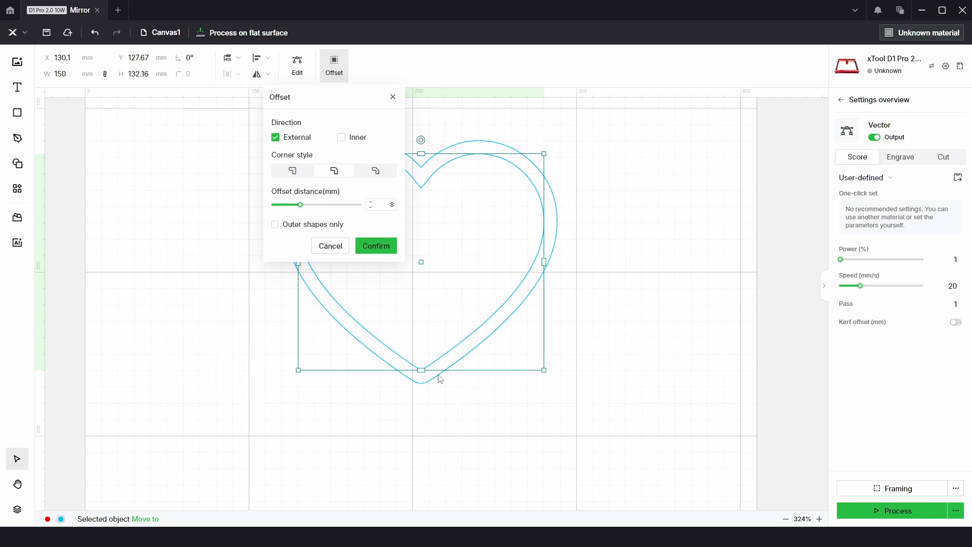
mouse_move(310, 227)
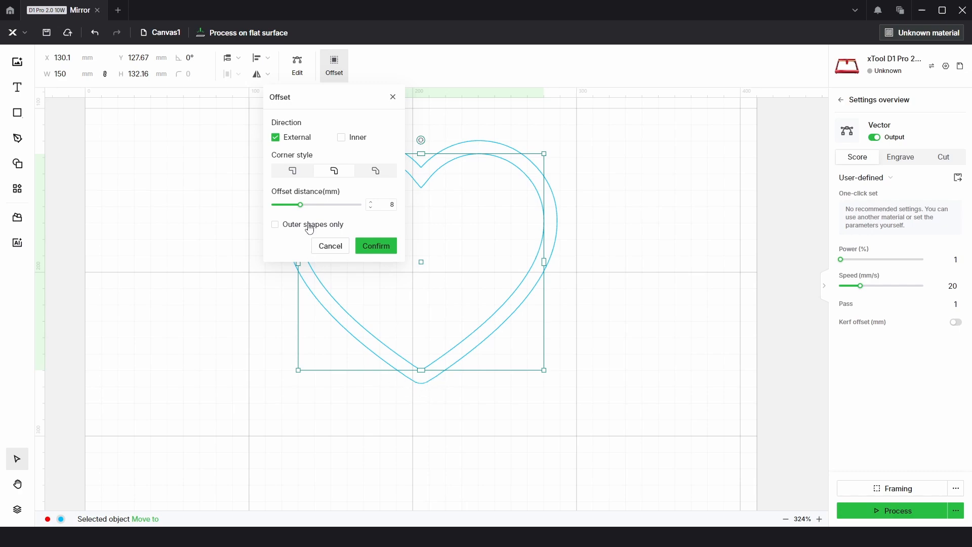
mouse_move(292, 170)
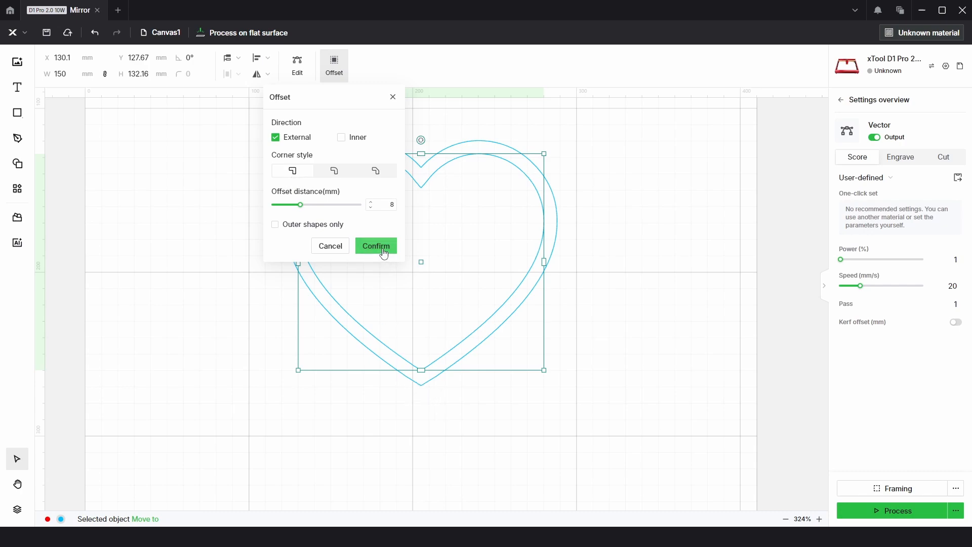
left_click(376, 245)
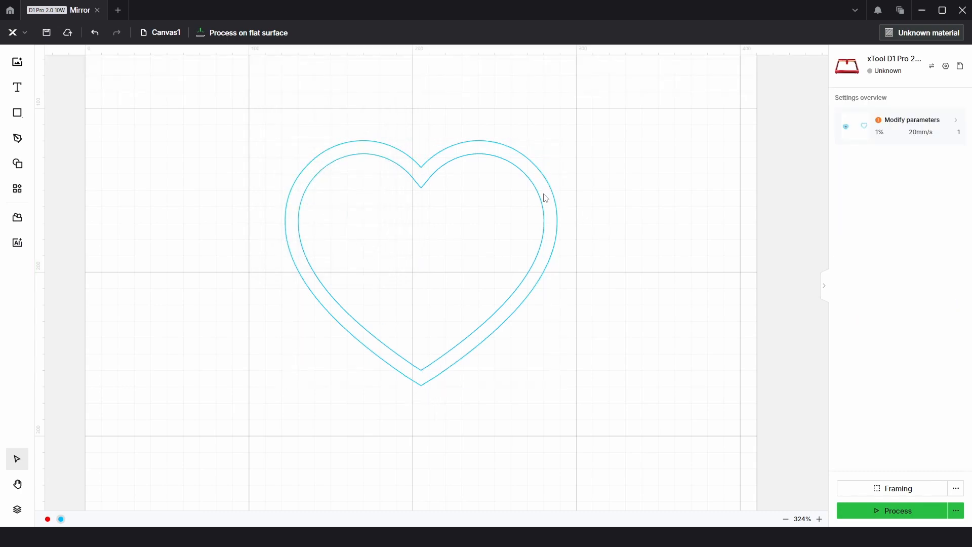
left_click(540, 197)
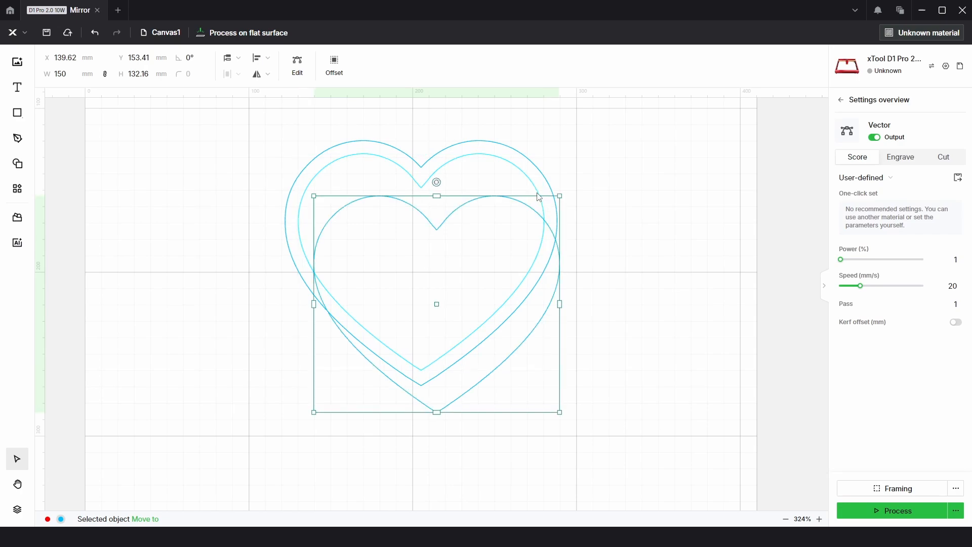
- Resize the copied heart to 50 mm wide and centre it inside the rimmed heart
left_click(65, 74)
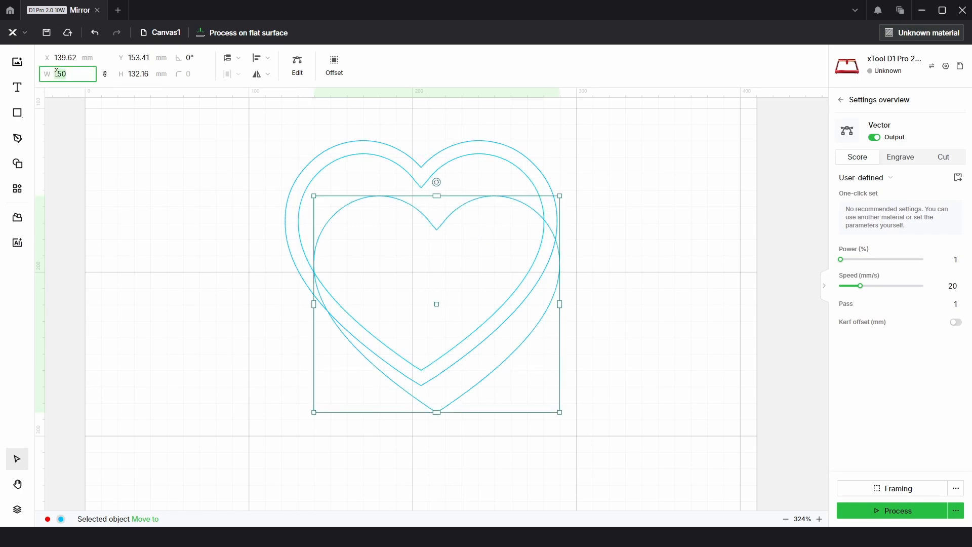
type("50")
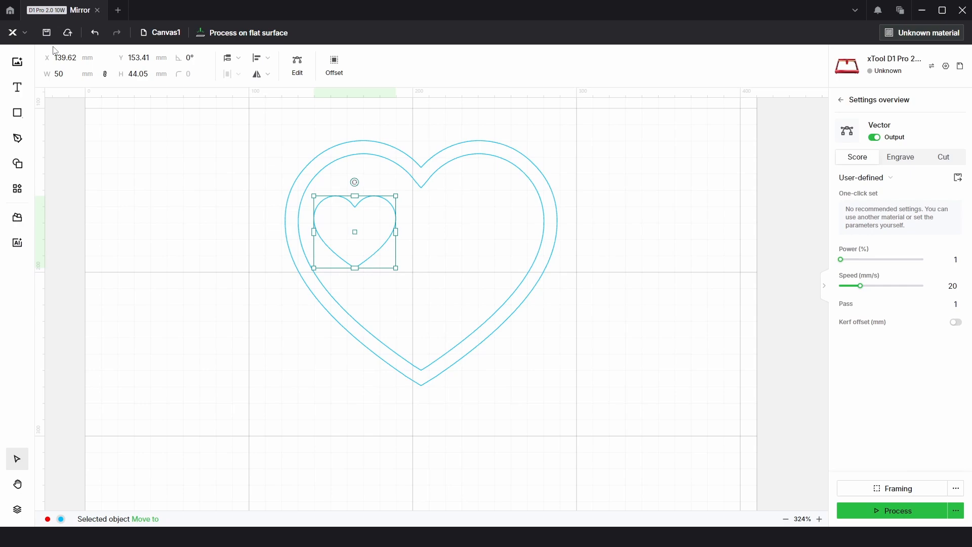
left_click(261, 59)
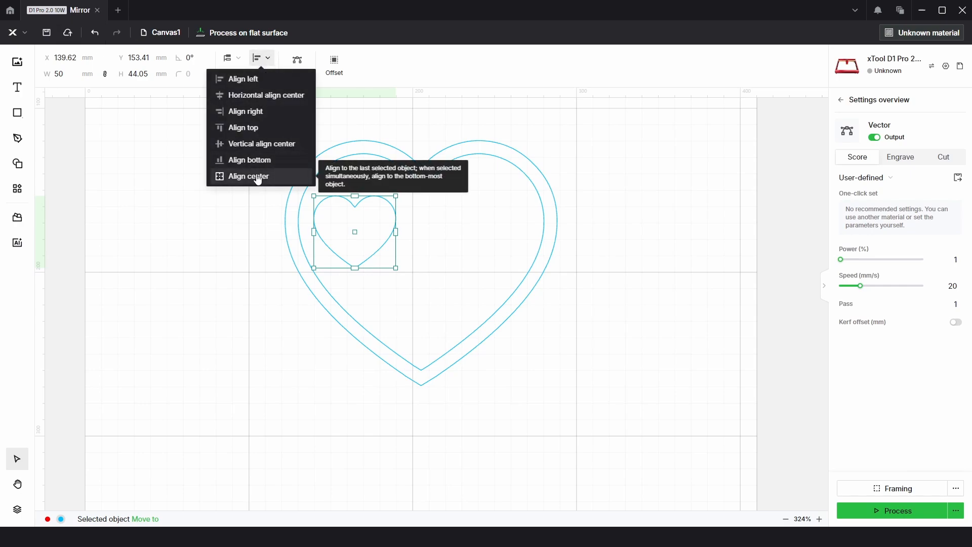
left_click(247, 176)
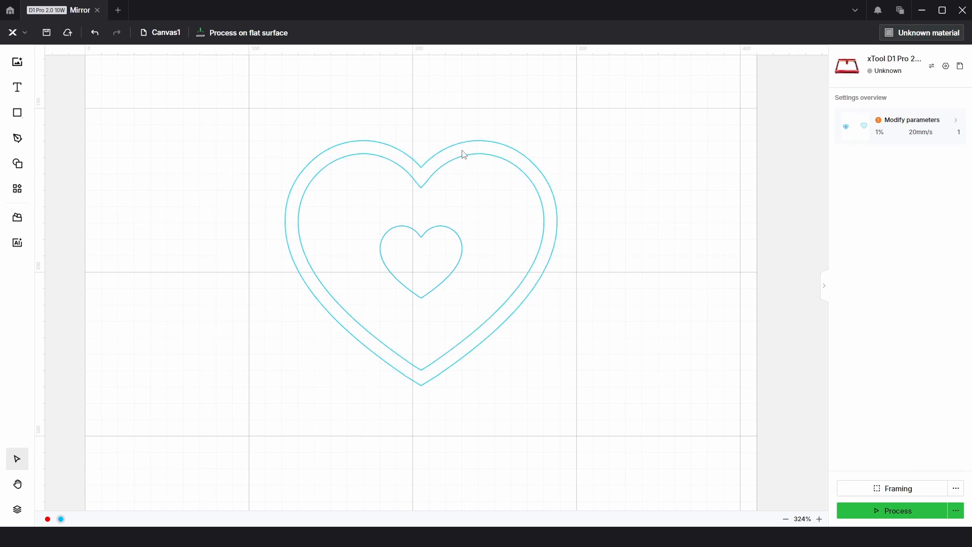
left_click_drag(464, 154, 600, 309)
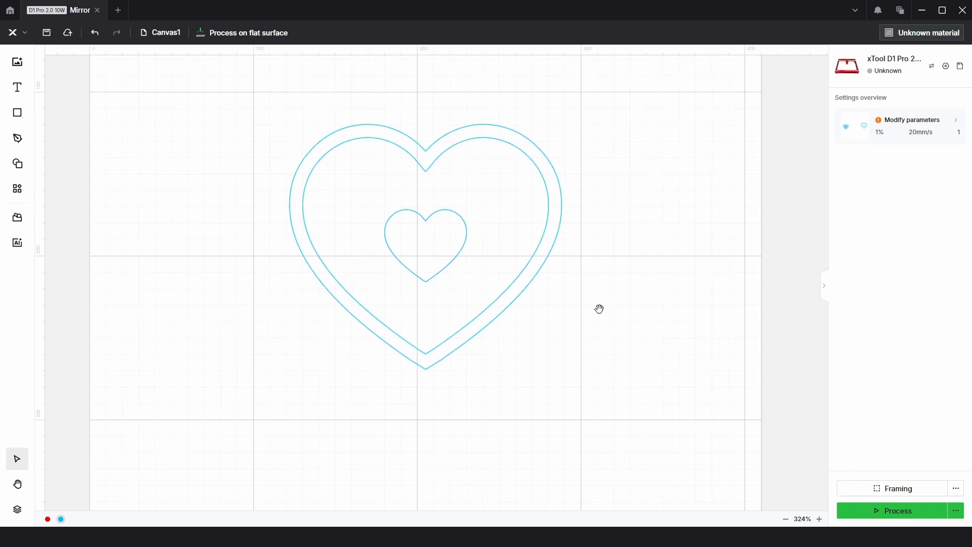
- Duplicate the small heart into several tilted, resized copies filling the left half inside the rim
left_click(426, 242)
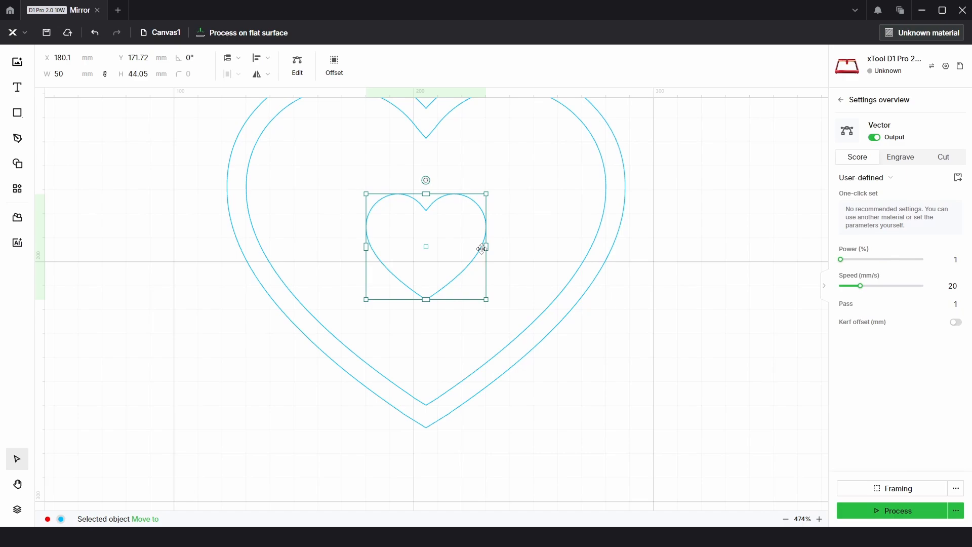
left_click_drag(425, 246, 436, 303)
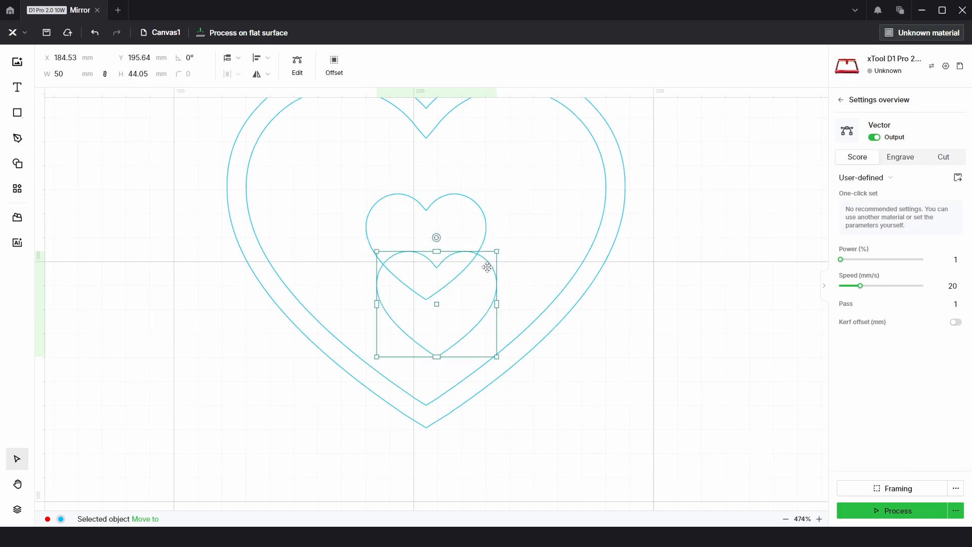
left_click_drag(435, 303, 367, 317)
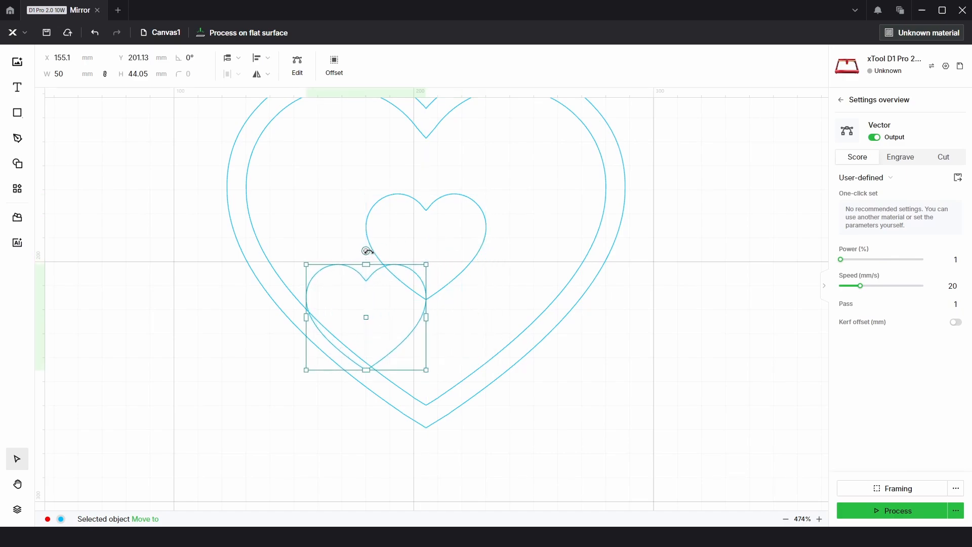
left_click_drag(365, 250, 388, 272)
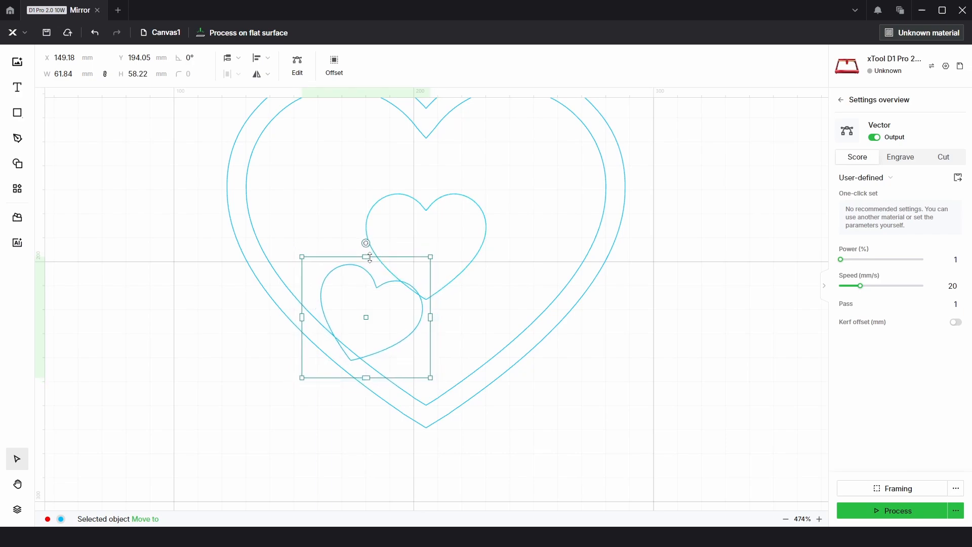
left_click_drag(366, 242, 376, 244)
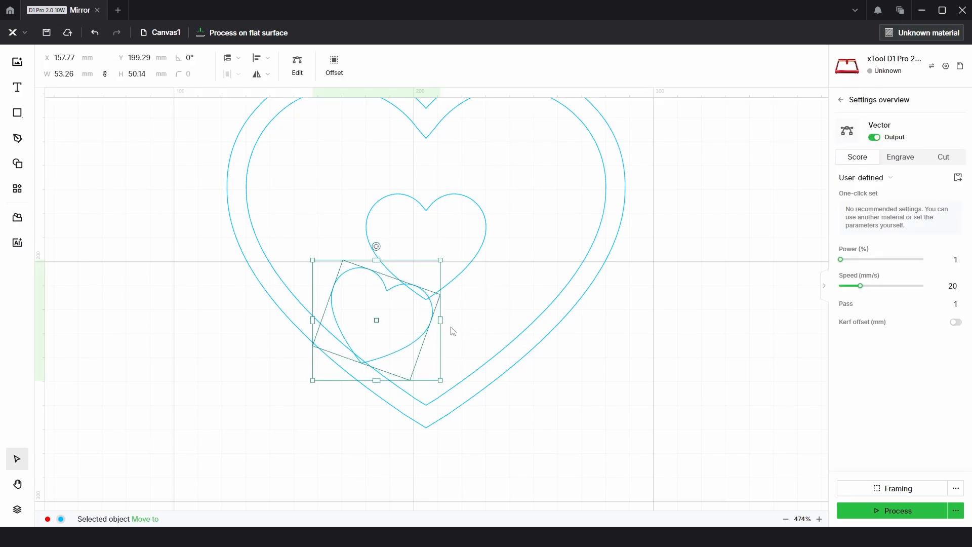
left_click_drag(376, 320, 310, 239)
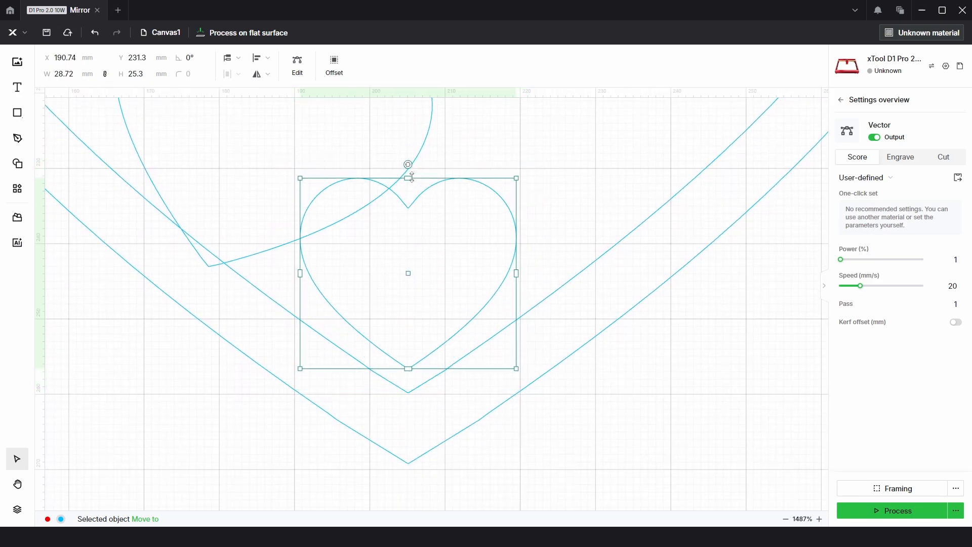
left_click_drag(408, 177, 408, 204)
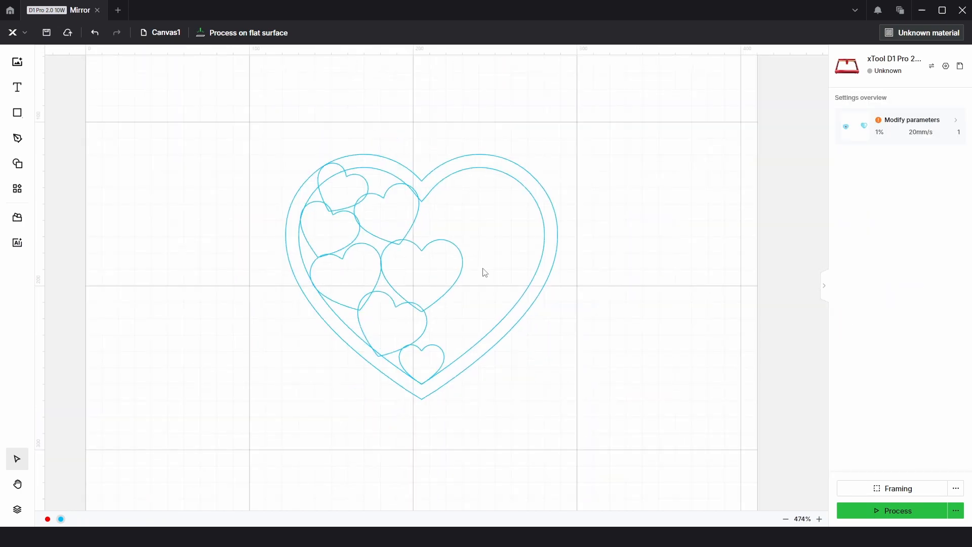
scroll("down", 3)
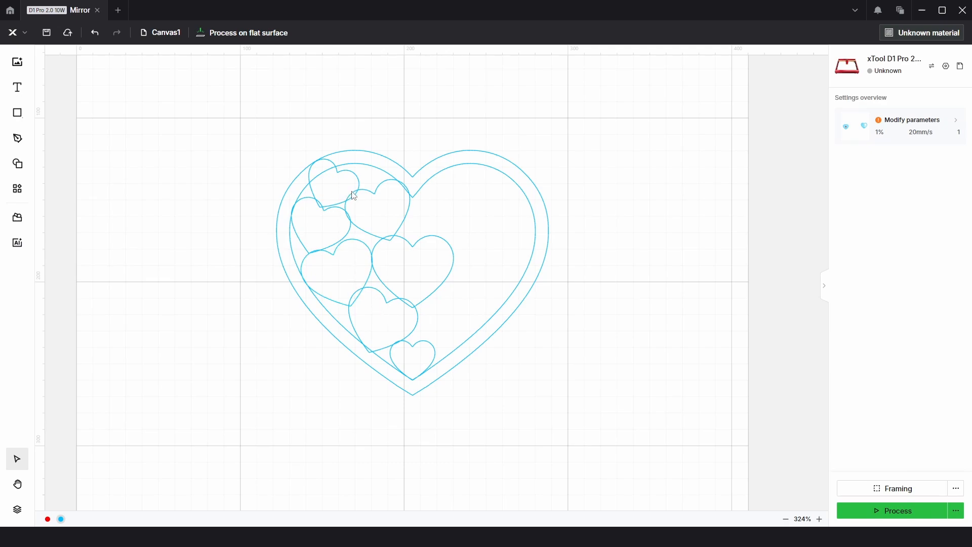
mouse_move(367, 205)
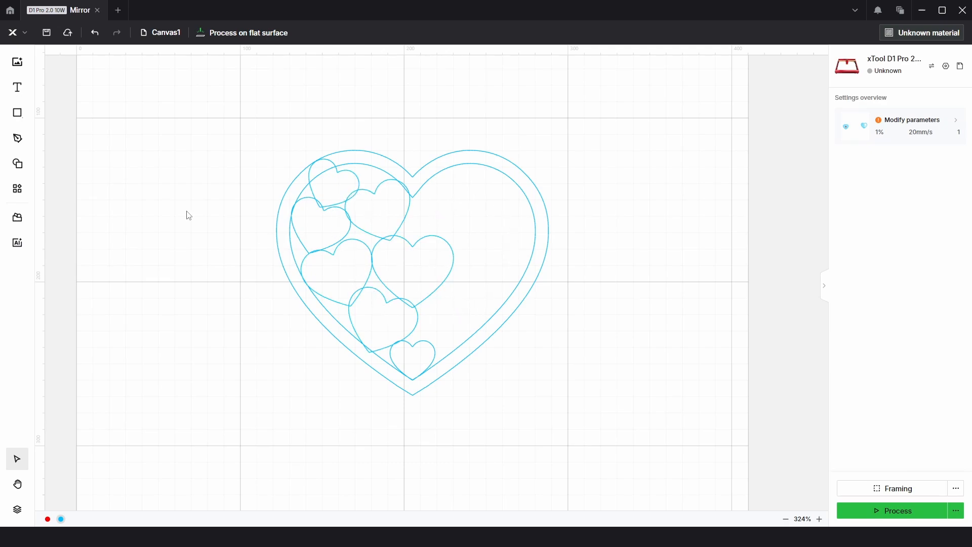
- Add a 200 mm square centred over the heart design using Align
left_click(17, 112)
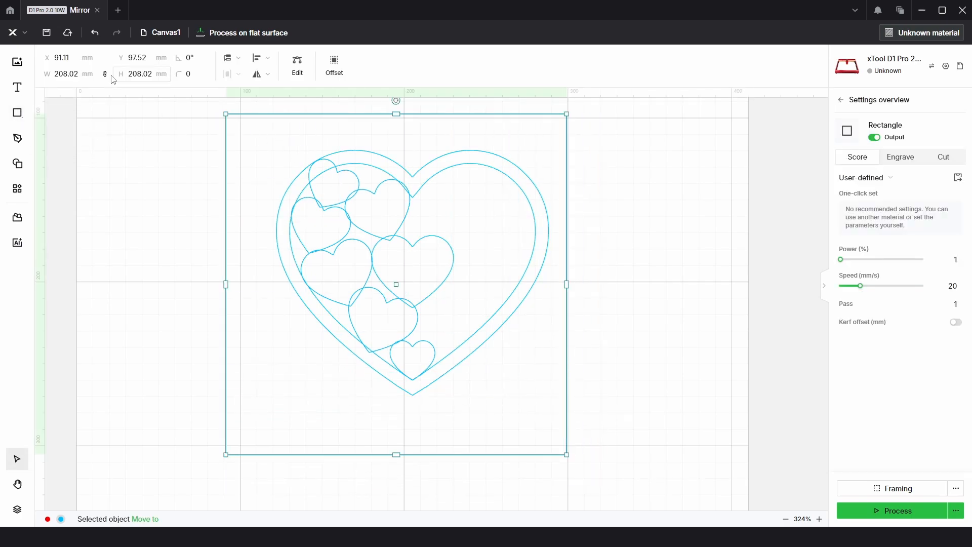
type("200")
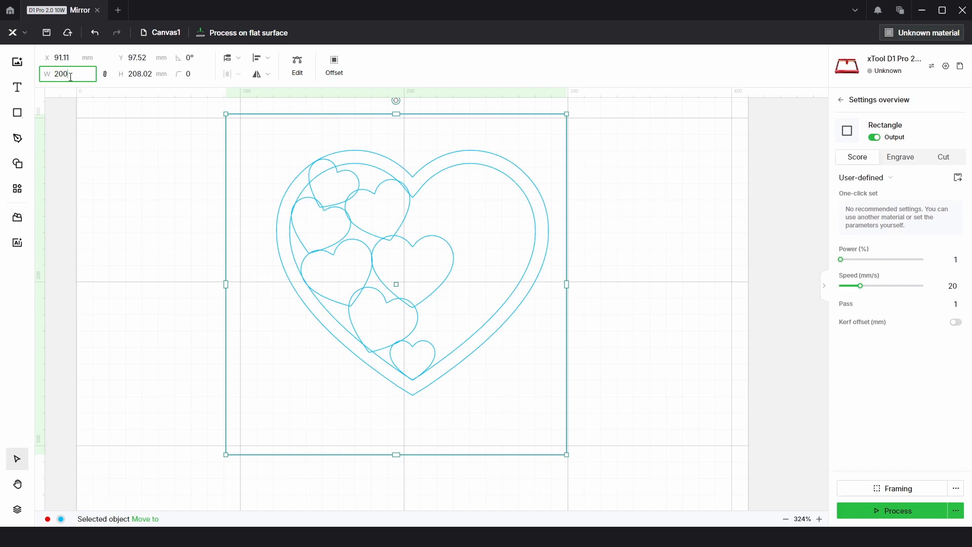
left_click(268, 60)
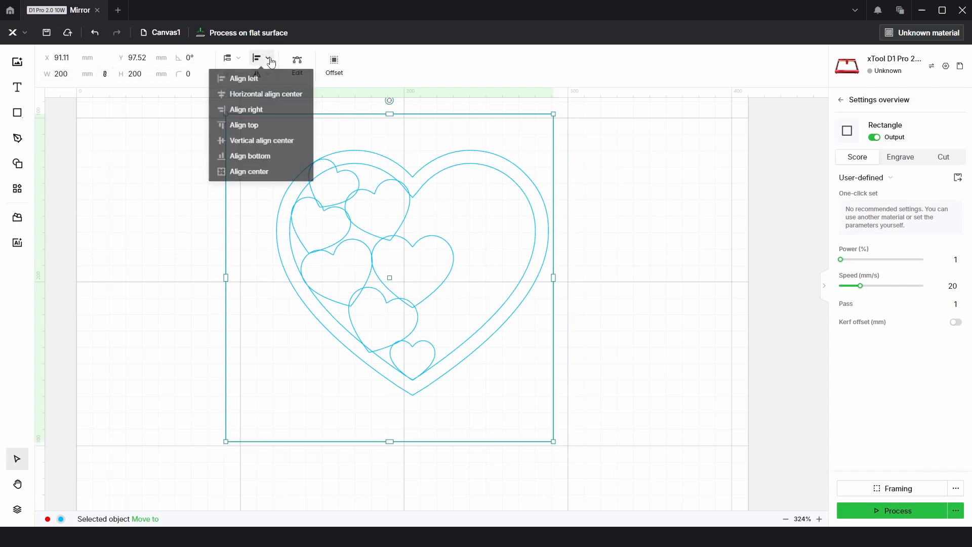
left_click(267, 93)
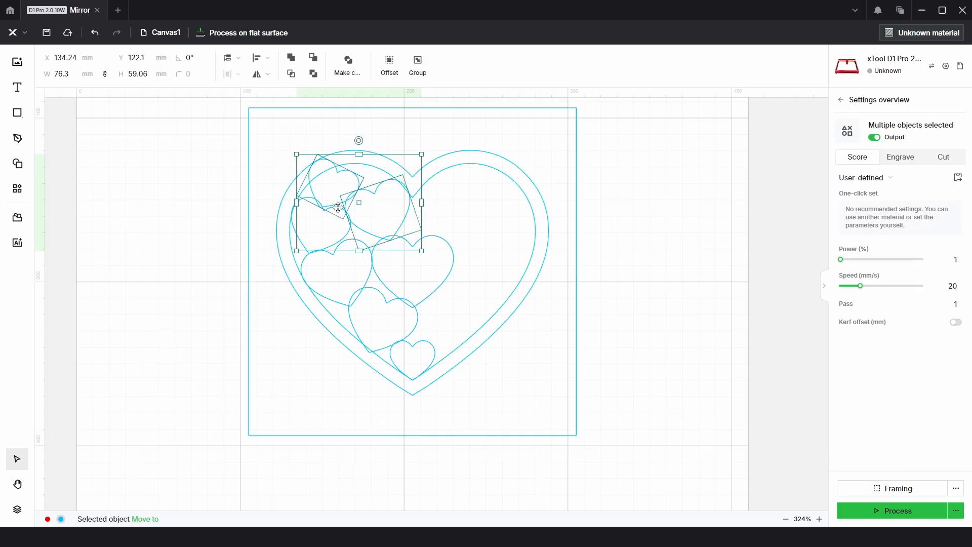
- Group the small hearts with the square and drag a copy of the group aside
left_click_drag(338, 207, 368, 244)
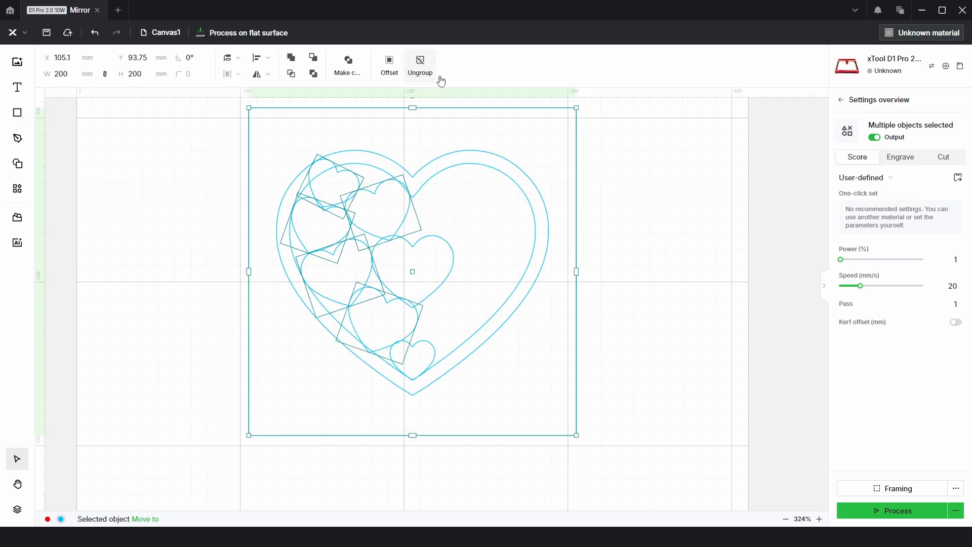
left_click_drag(412, 272, 435, 304)
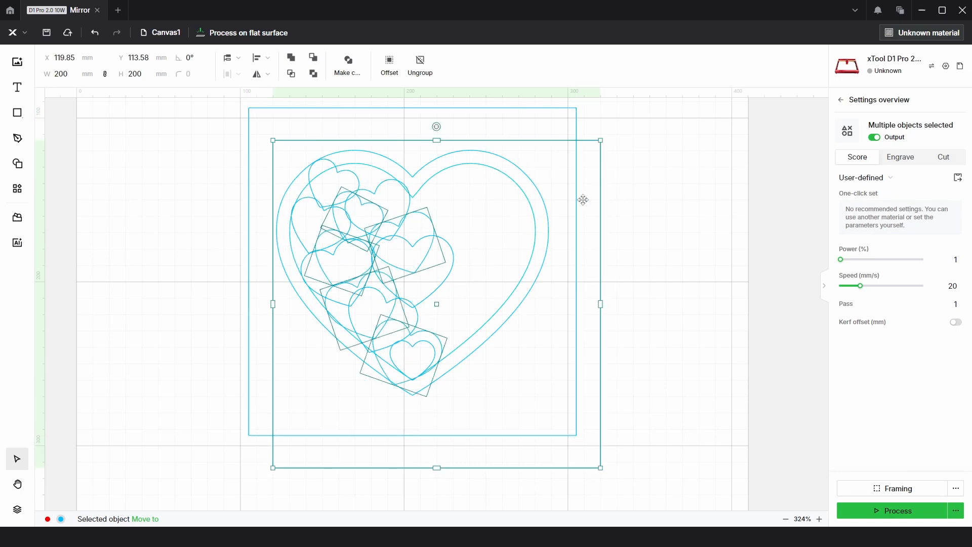
mouse_move(435, 213)
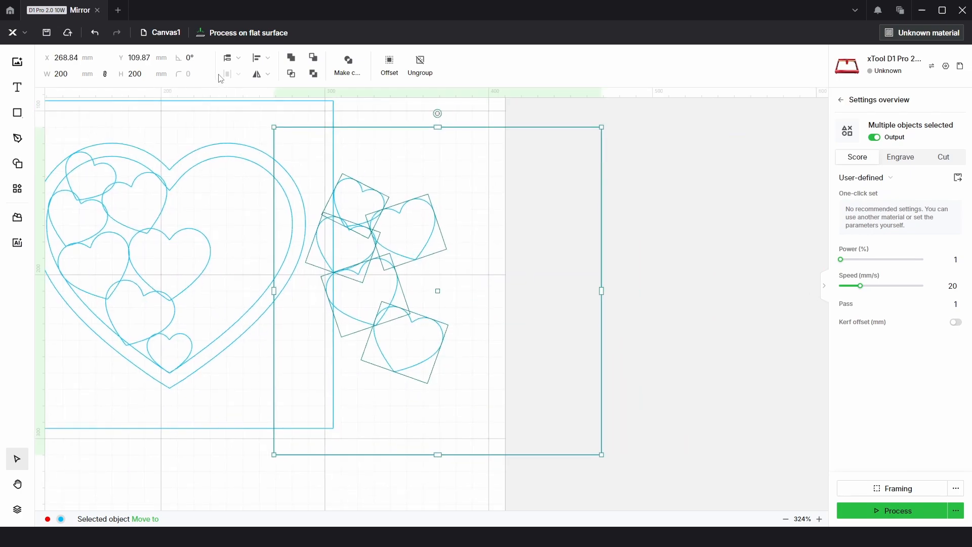
- Reflect the copied heart group horizontally to mirror the original arrangement
left_click(267, 73)
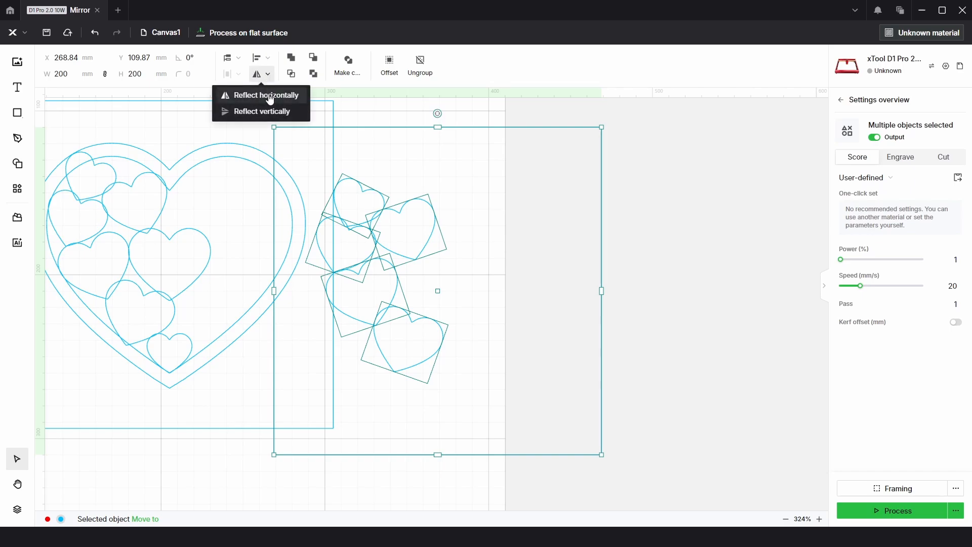
left_click(256, 57)
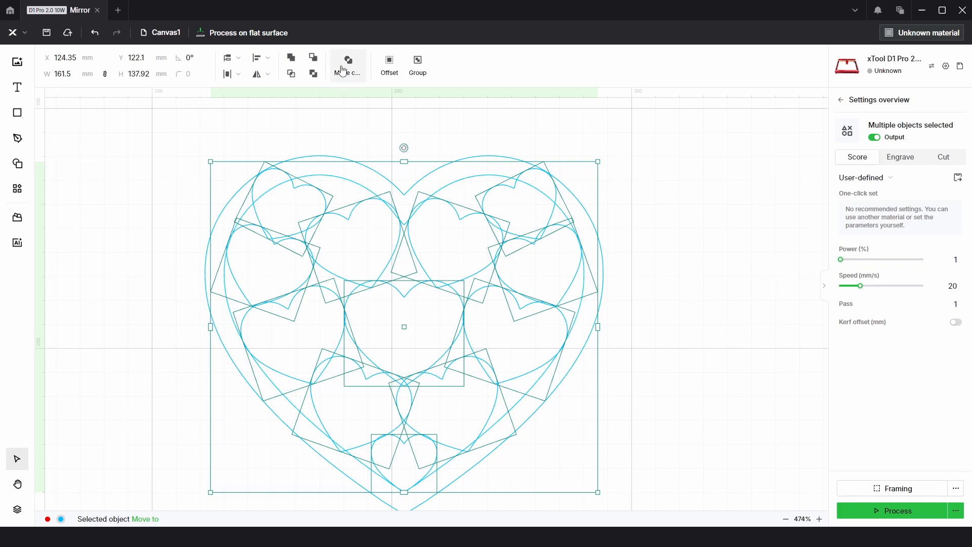
- Make the mirrored hearts, squares and heart outlines one compound shape and select it
left_click(348, 62)
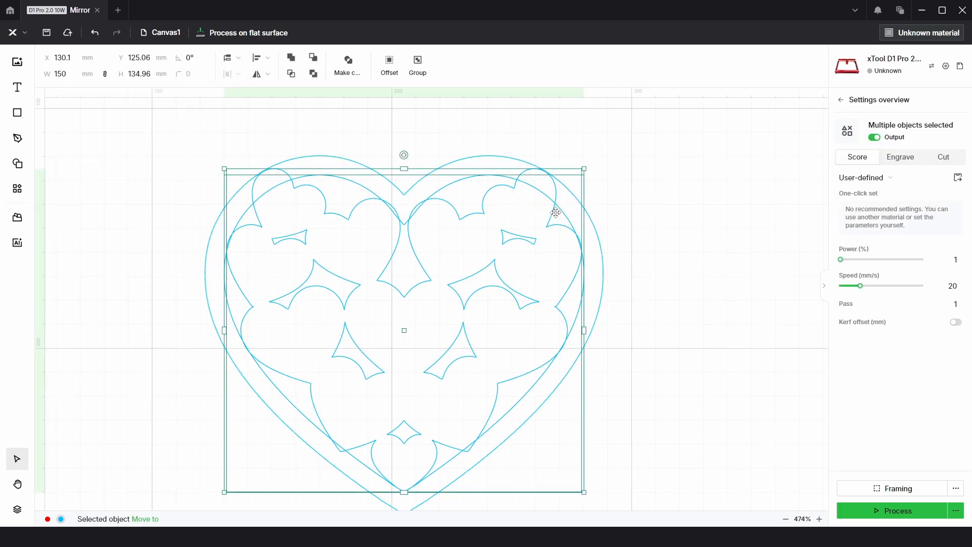
mouse_move(408, 256)
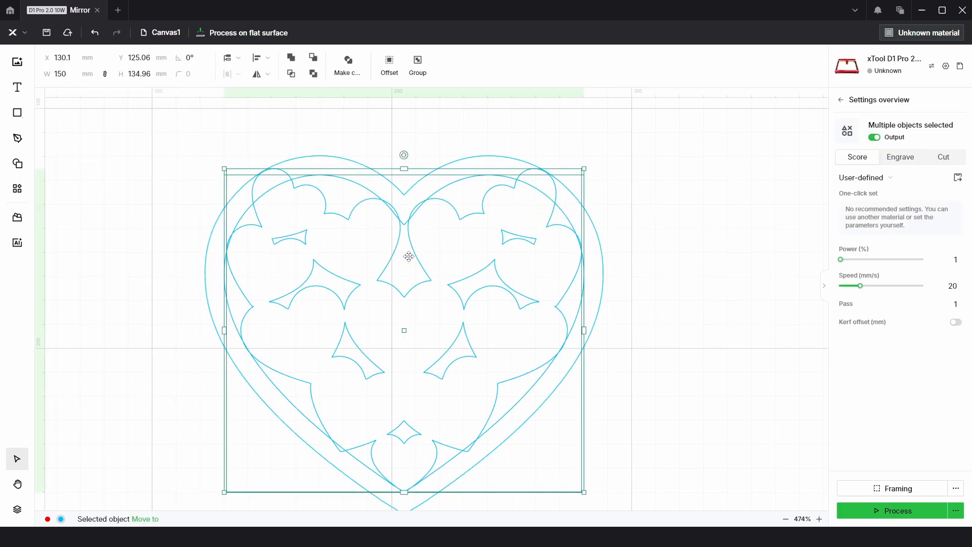
mouse_move(290, 85)
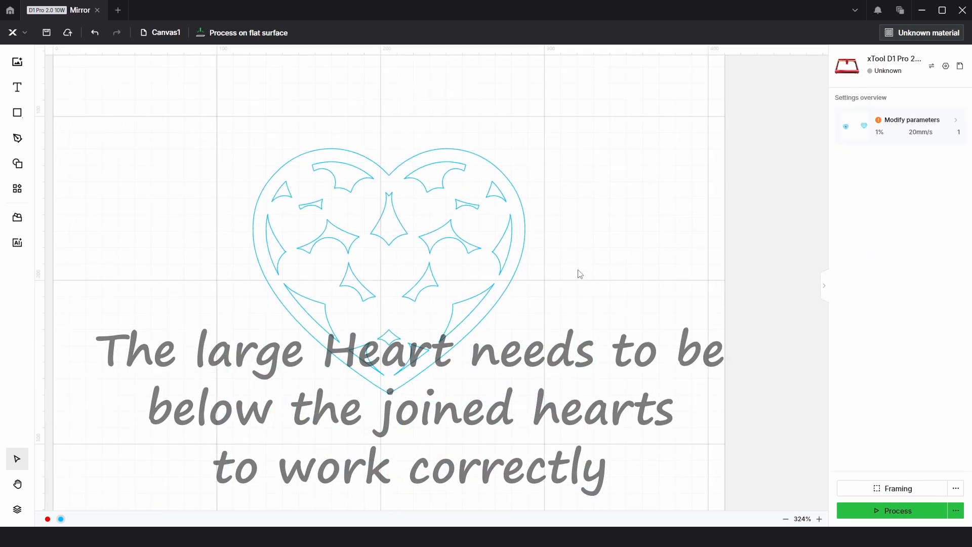
left_click(389, 216)
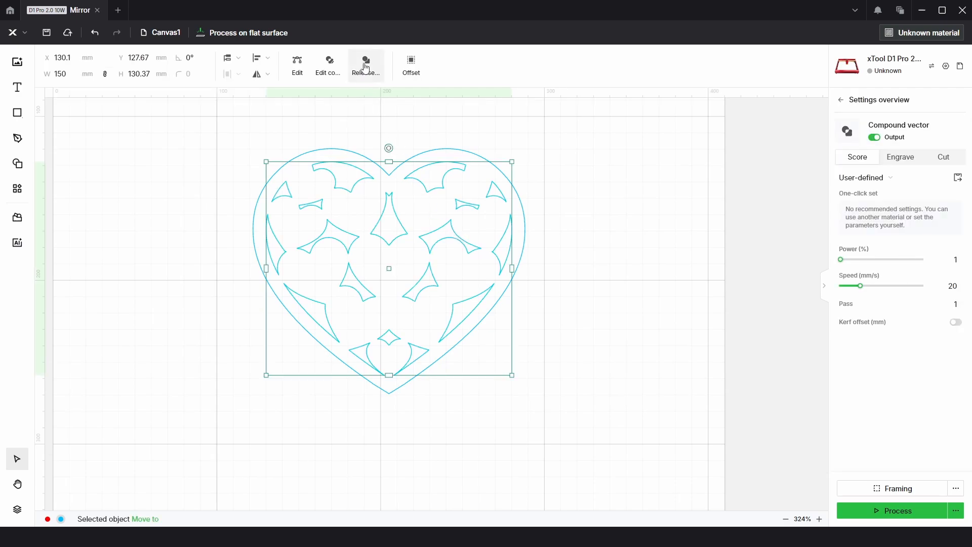
- Release and remake the heart compound, then set it to Engrave
left_click(366, 65)
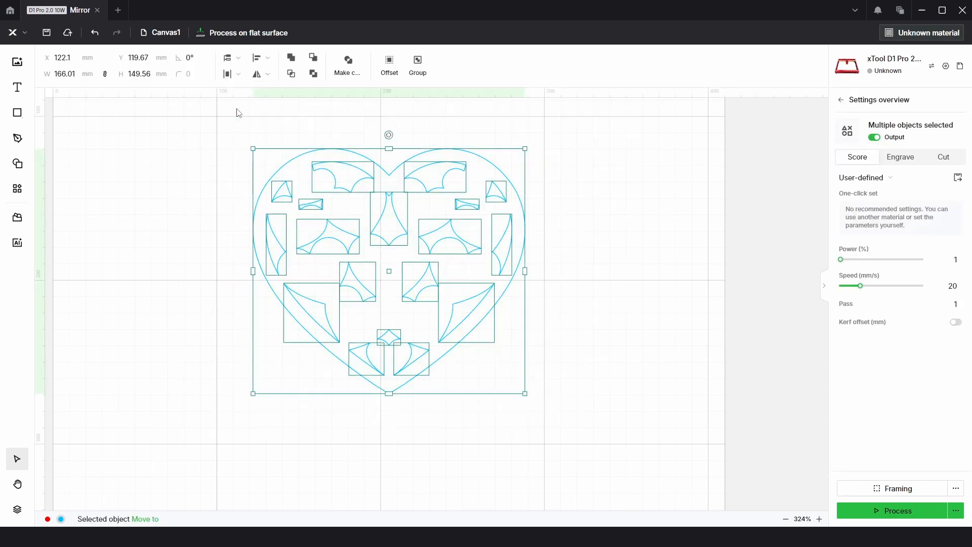
left_click(347, 65)
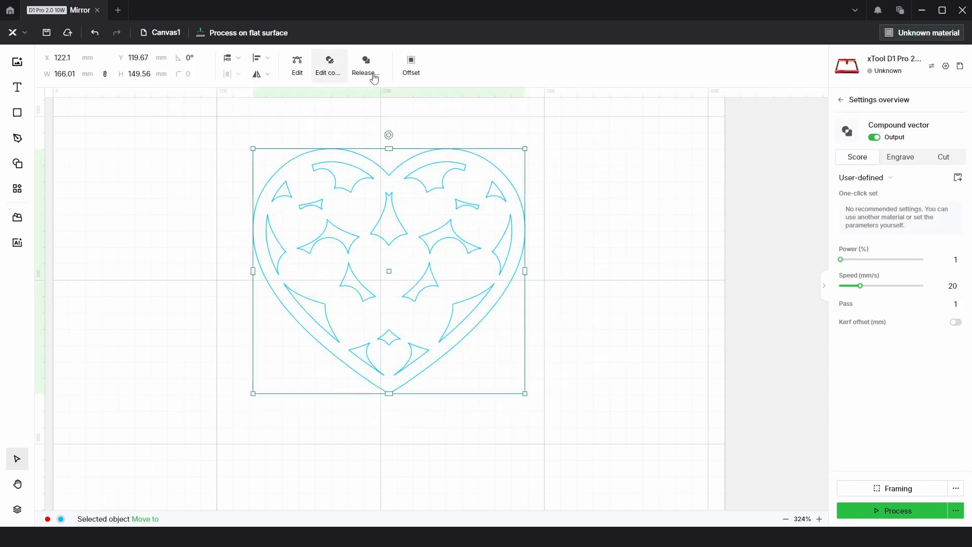
left_click(899, 157)
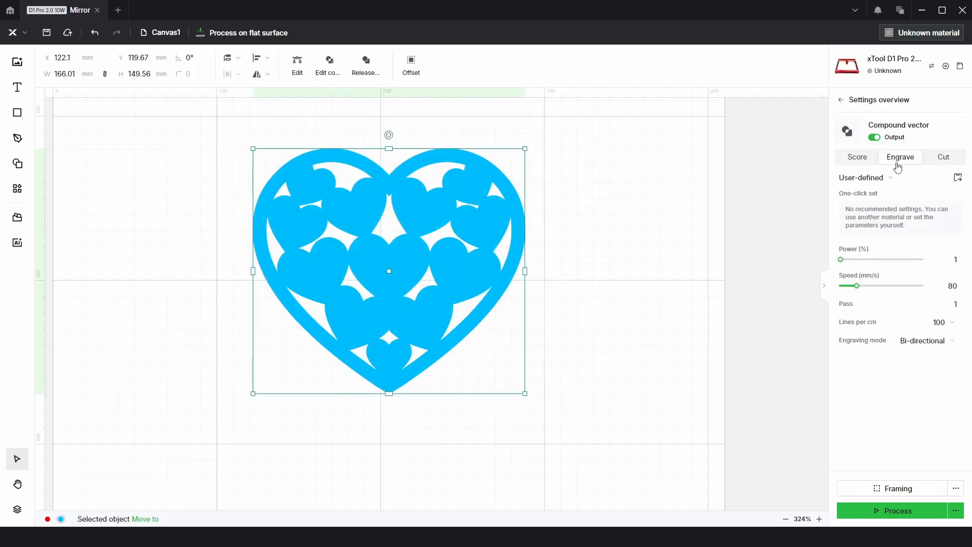
mouse_move(613, 317)
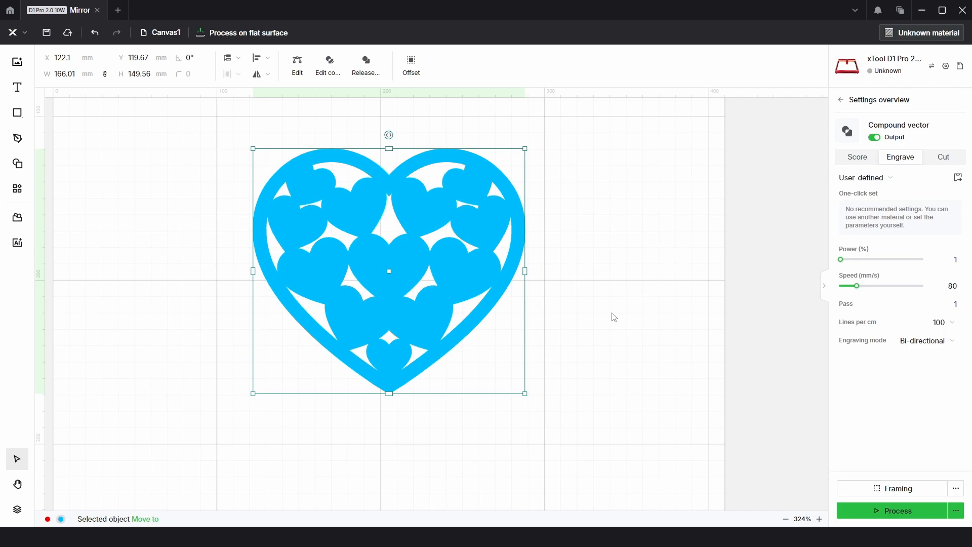
scroll("down", 3)
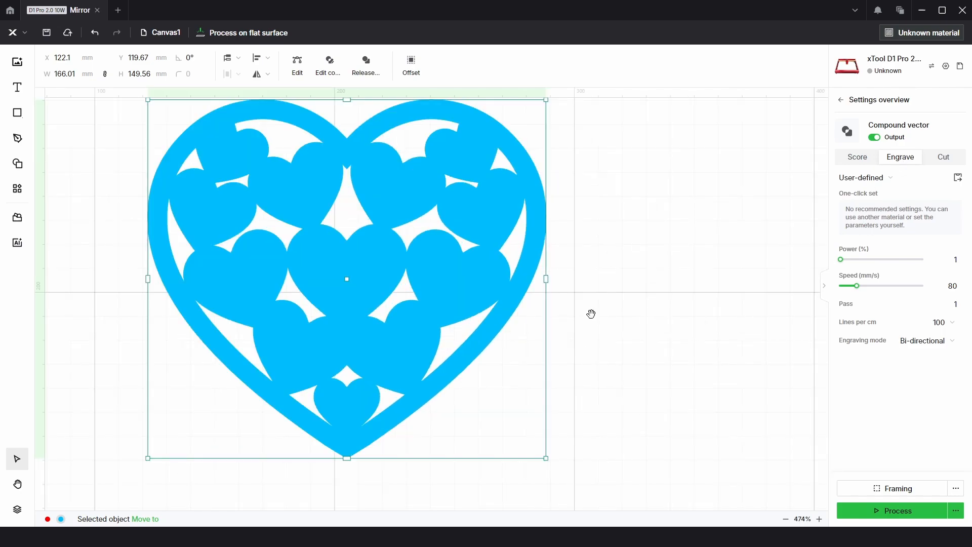
left_click(857, 157)
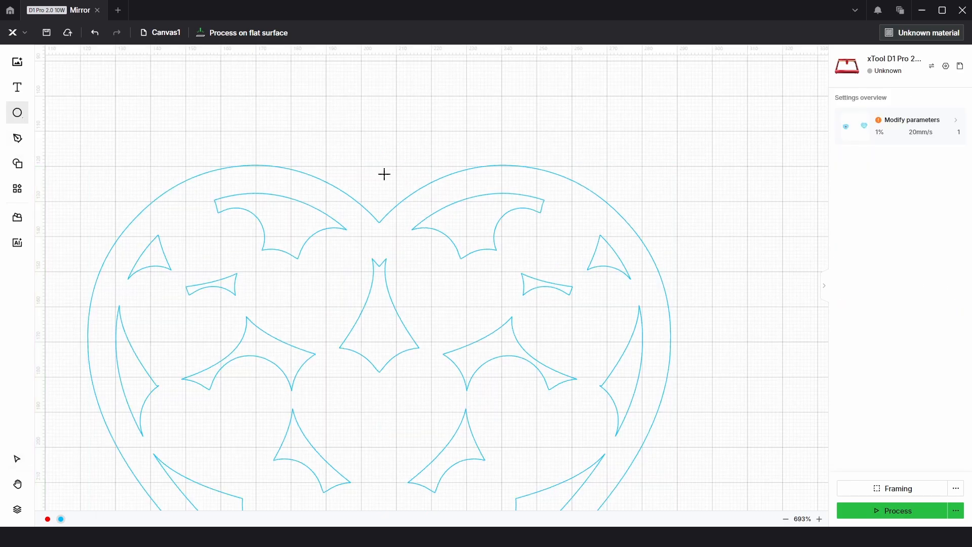
- Place a 4 mm circle above the heart and give it a 2 mm external offset ring
left_click(382, 180)
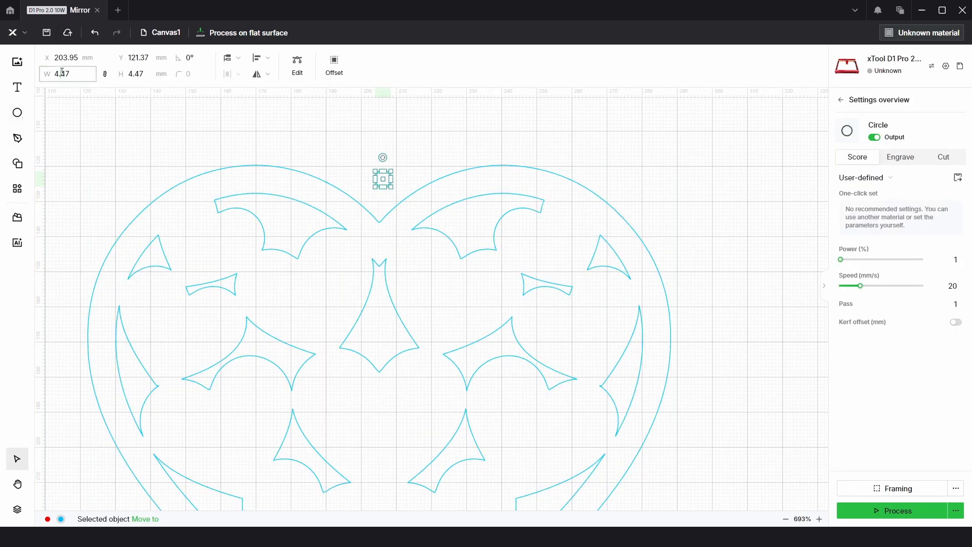
type("4")
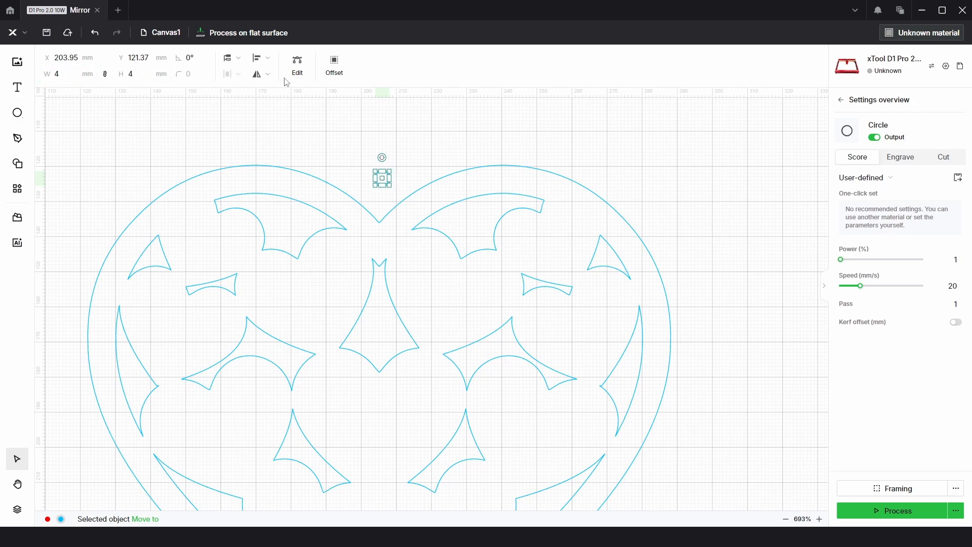
left_click(333, 65)
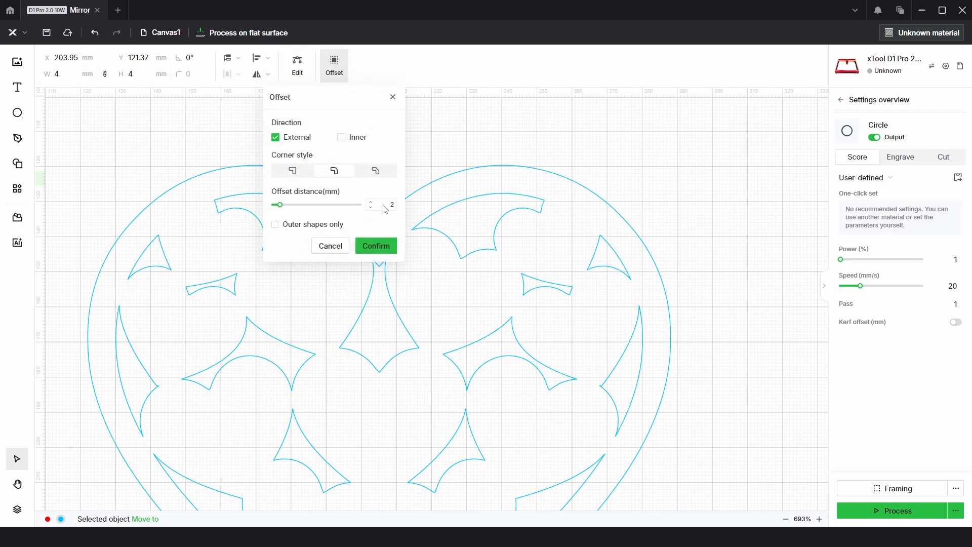
left_click(375, 245)
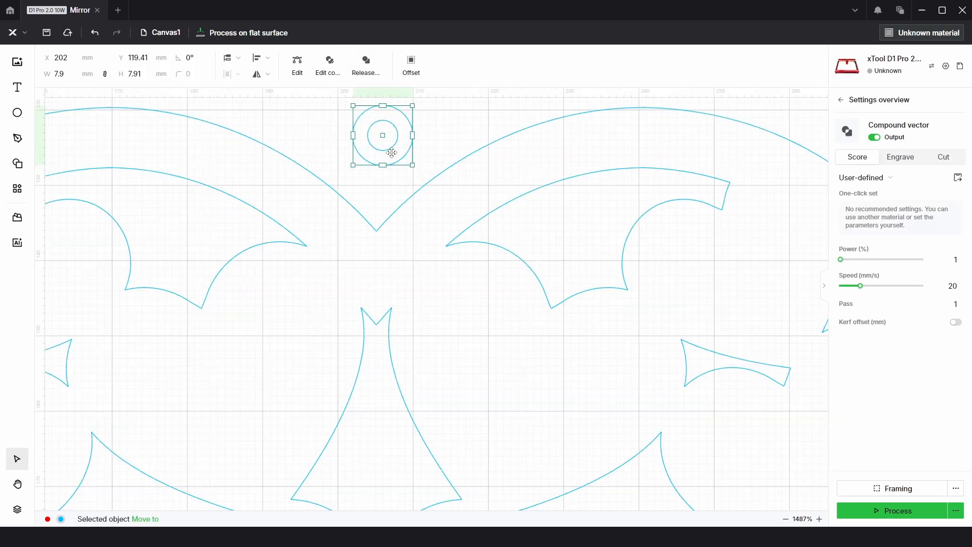
- Move the ring onto the heart's top notch to form the hanging loop
left_click_drag(383, 134, 376, 194)
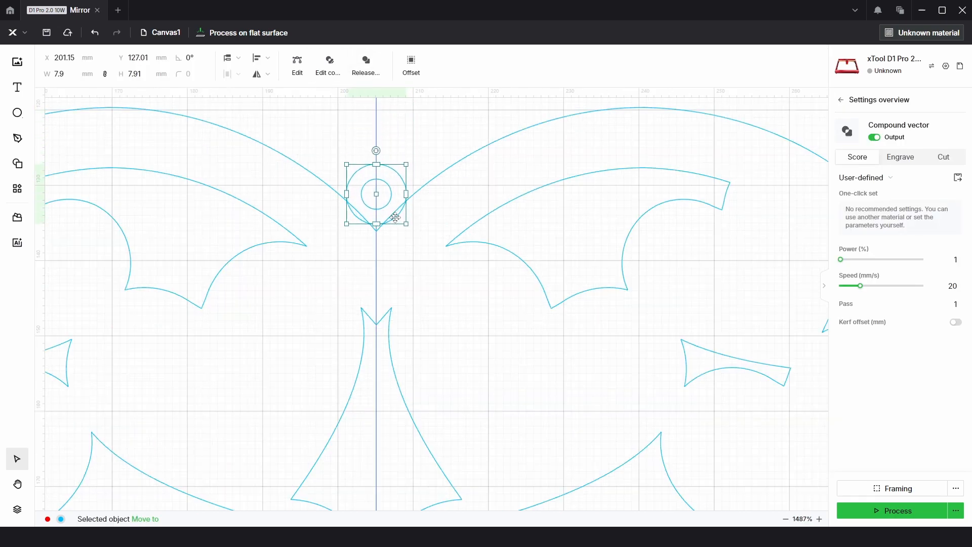
left_click(257, 58)
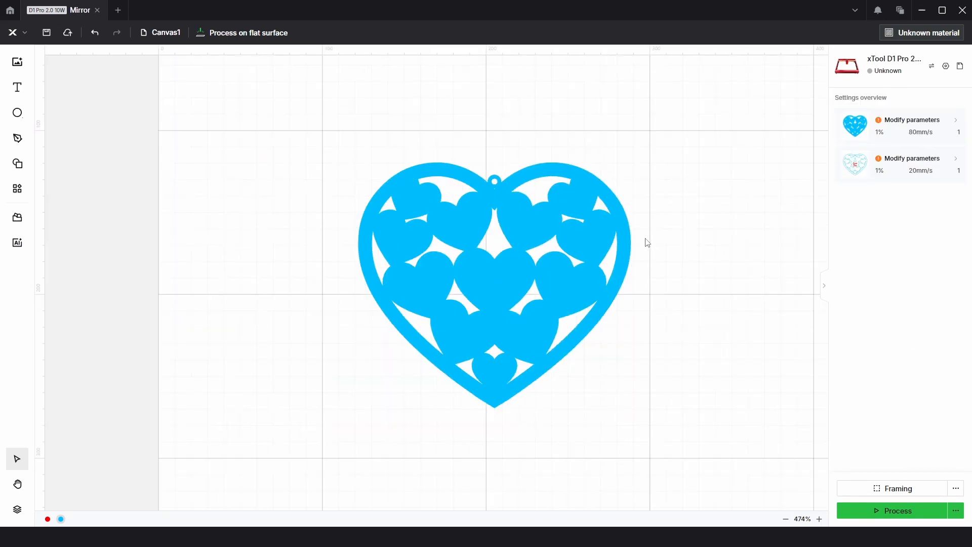
scroll("down", 3)
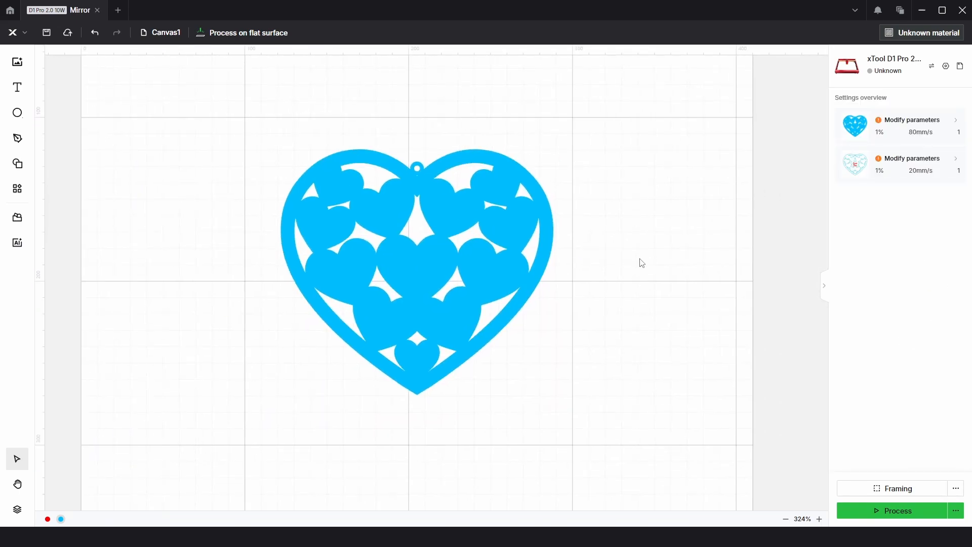